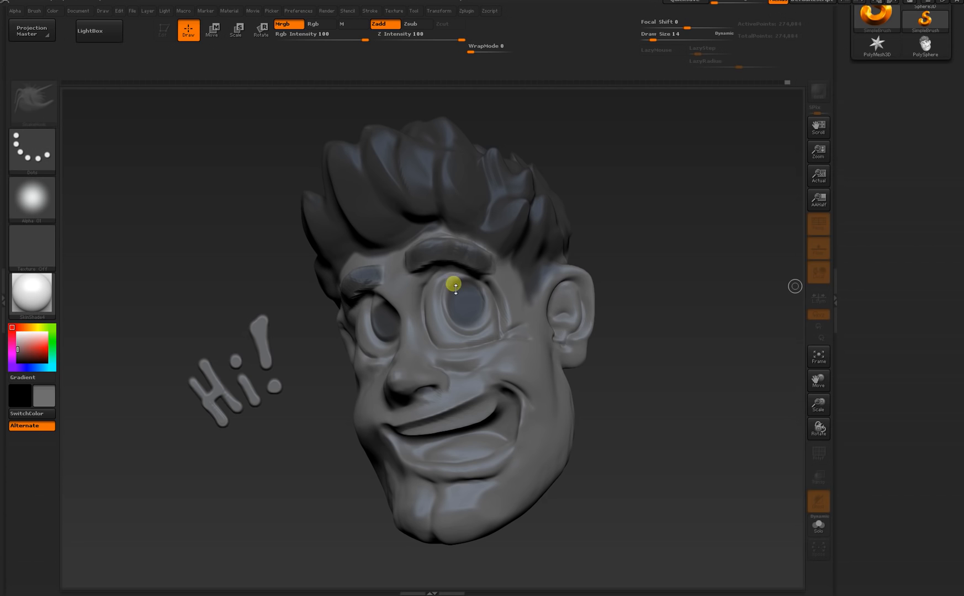
mouse_move(20, 200)
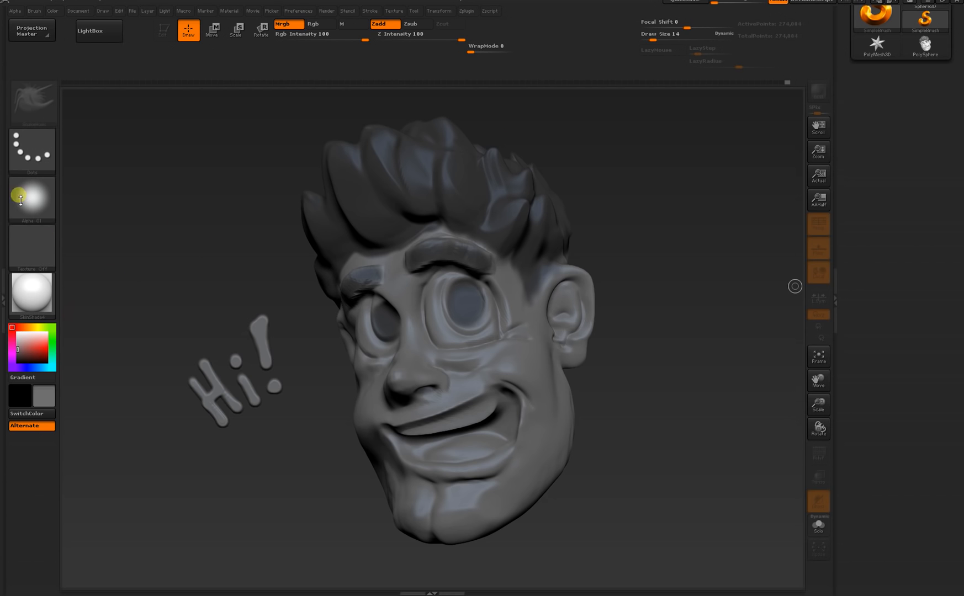
mouse_move(195, 439)
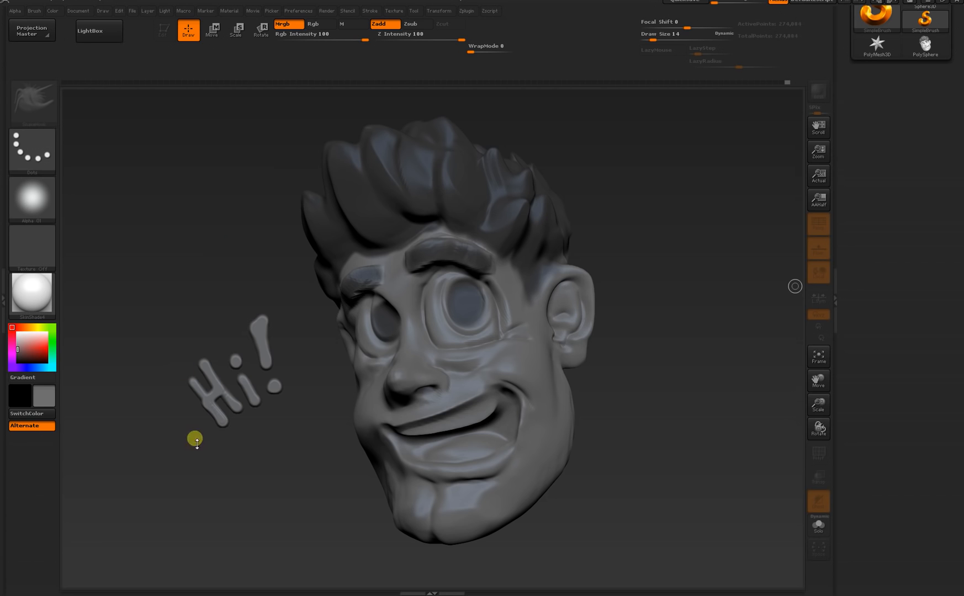
mouse_move(288, 251)
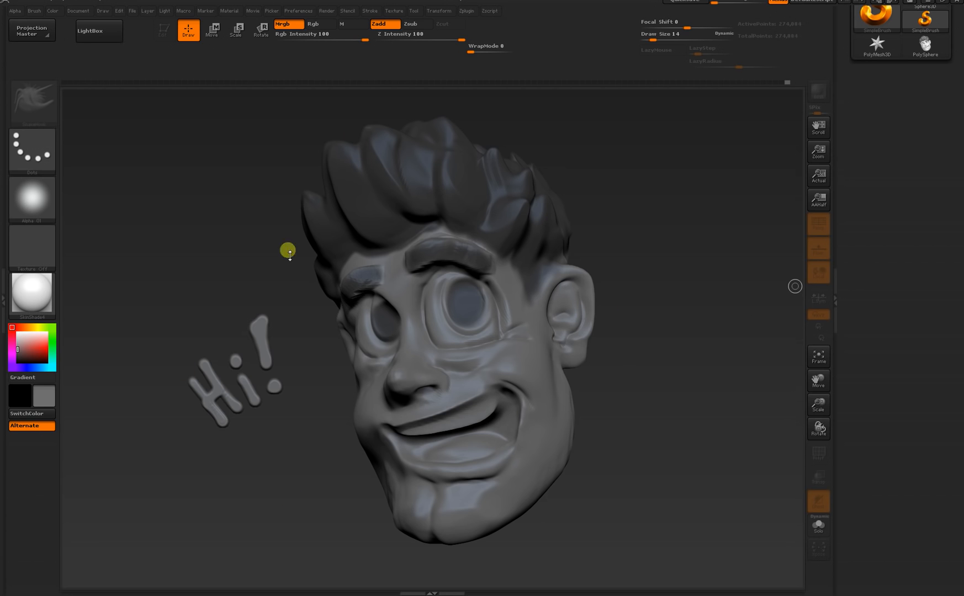
mouse_move(133, 130)
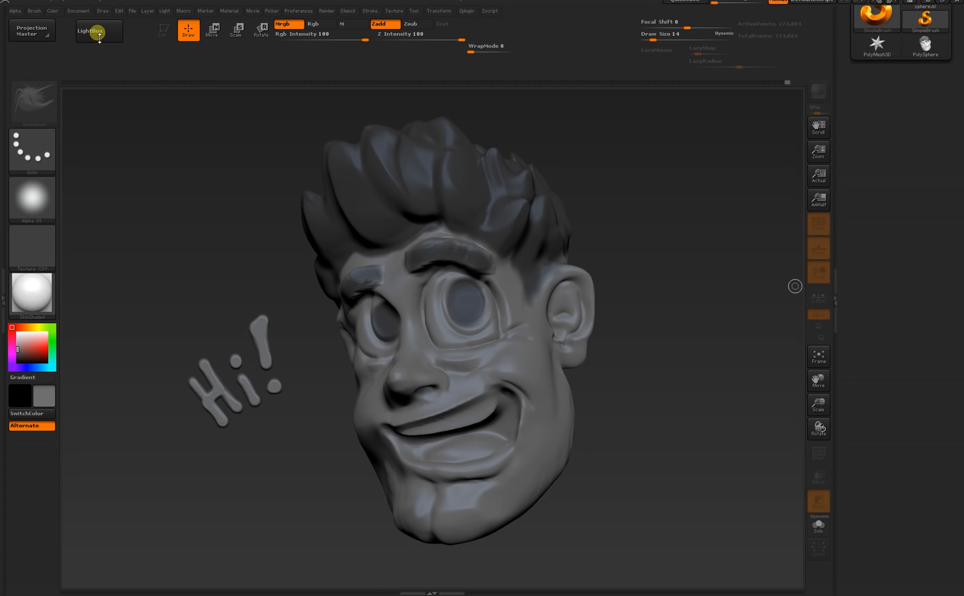
Load DefaultSphere.ZPR from LightBox, answering No to saving the cartoon head.
click(98, 31)
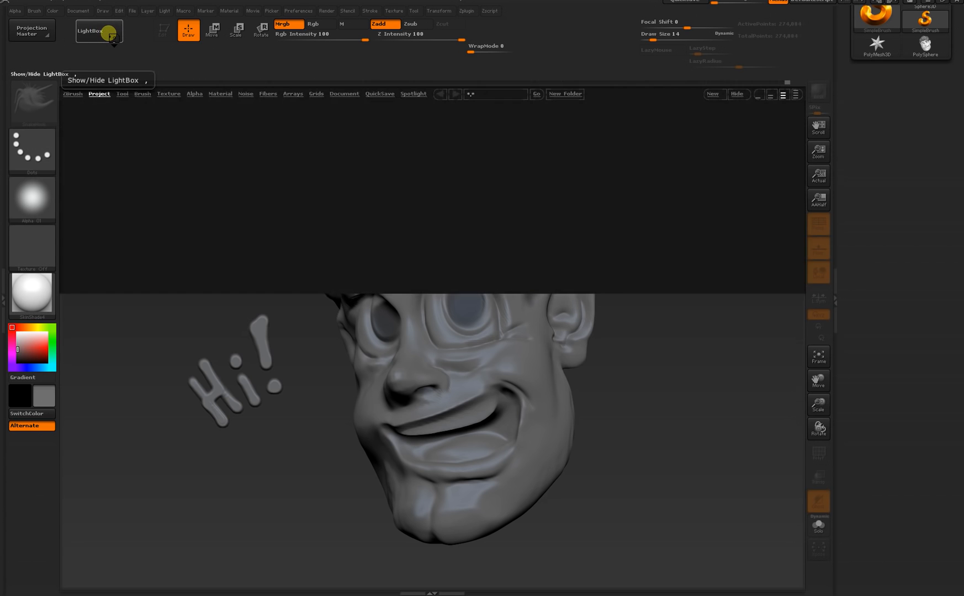
click(98, 31)
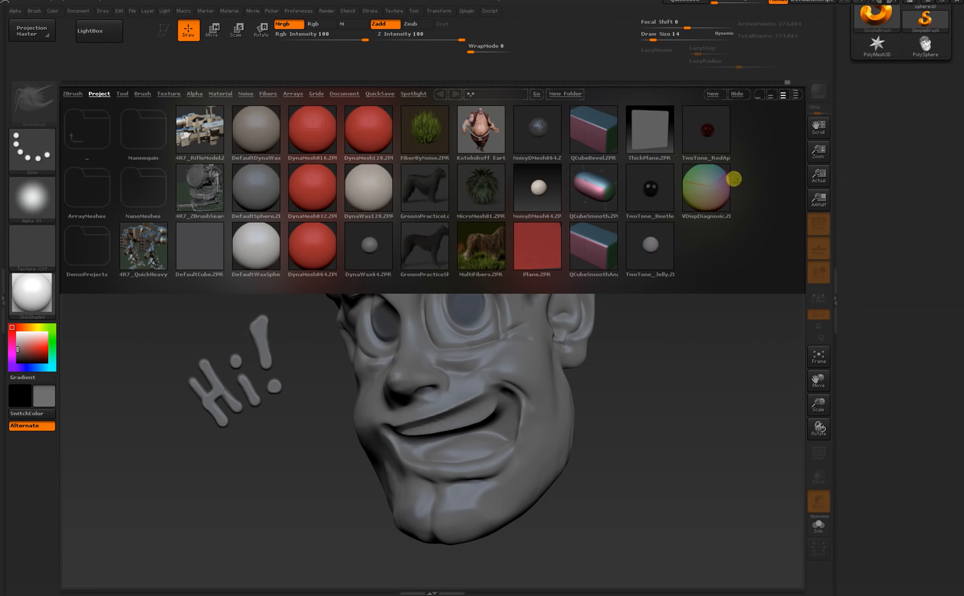
mouse_move(252, 192)
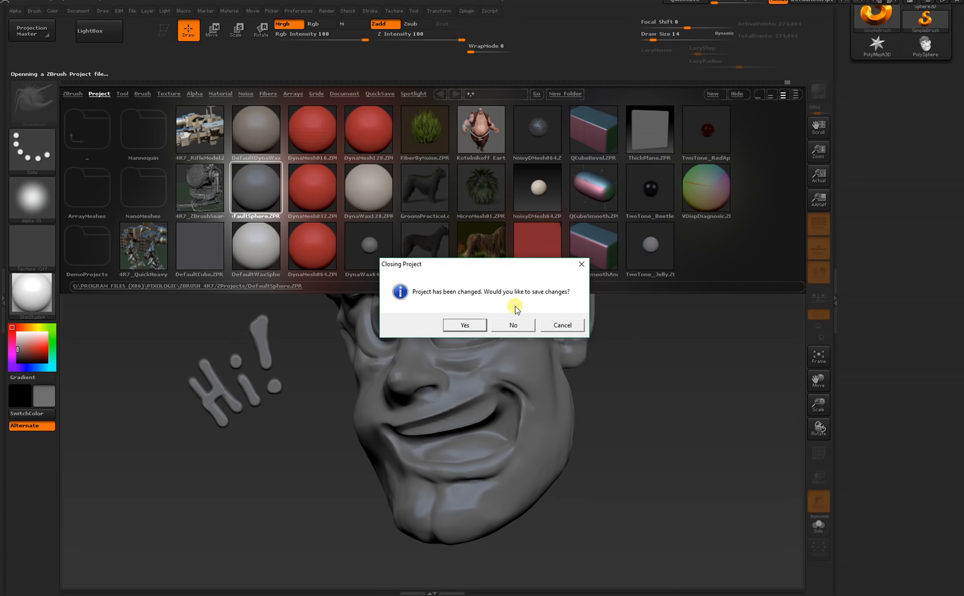
mouse_move(380, 396)
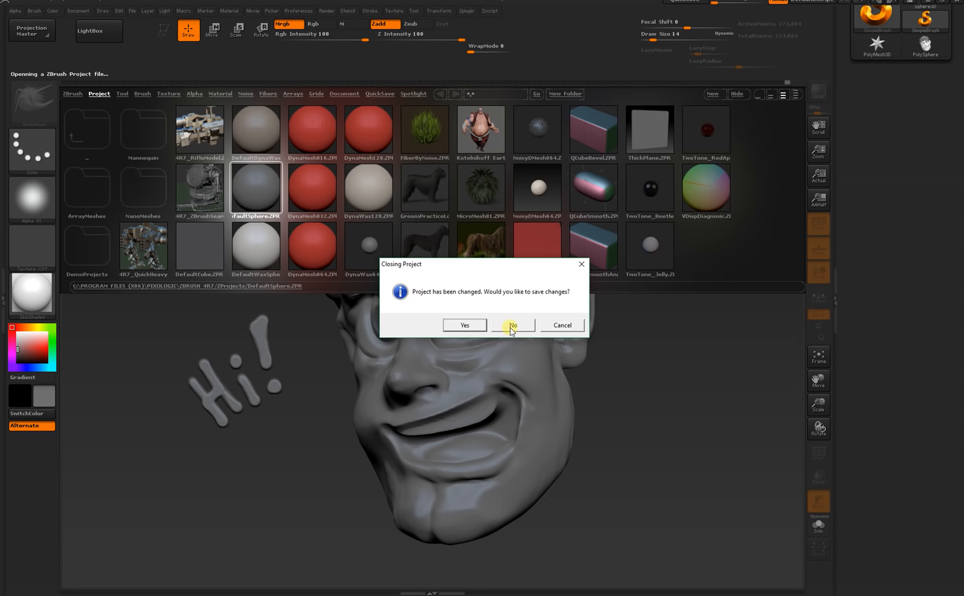
click(512, 325)
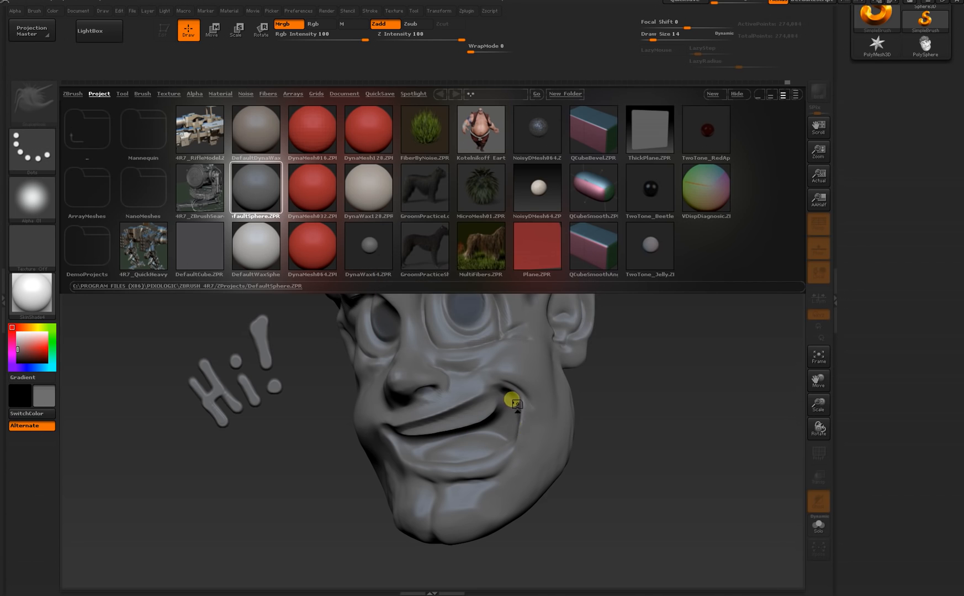
double_click(254, 188)
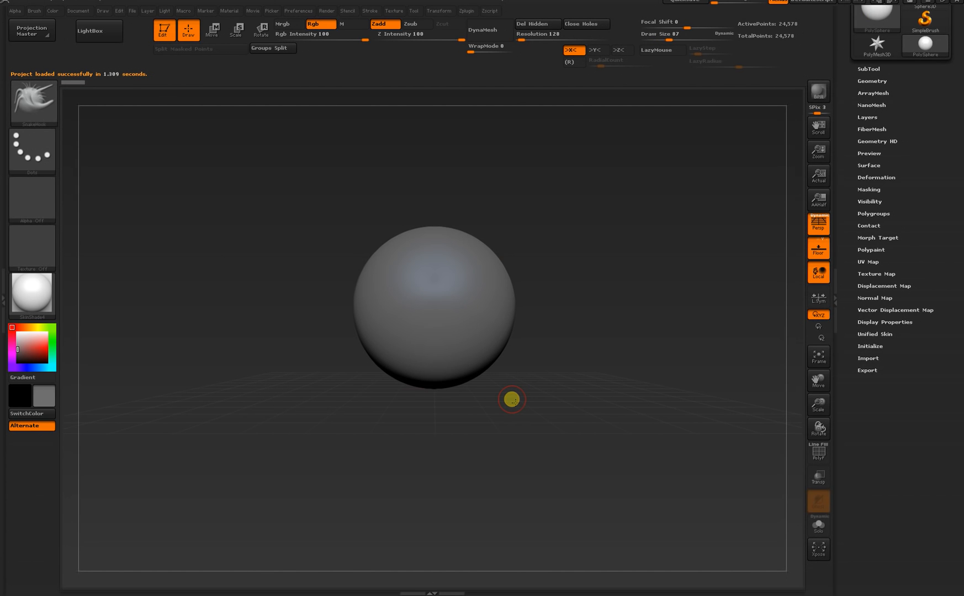
mouse_move(471, 264)
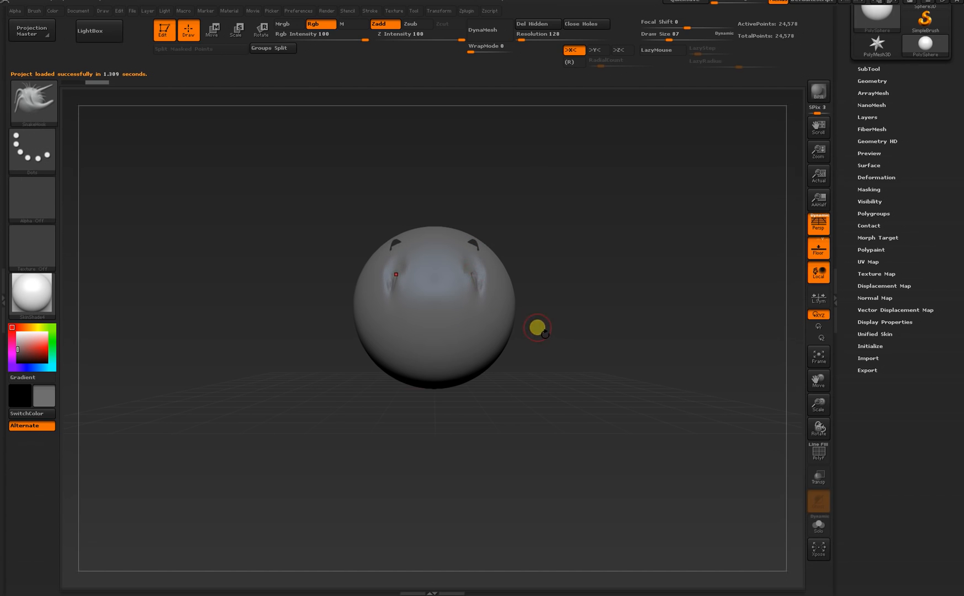
mouse_move(397, 275)
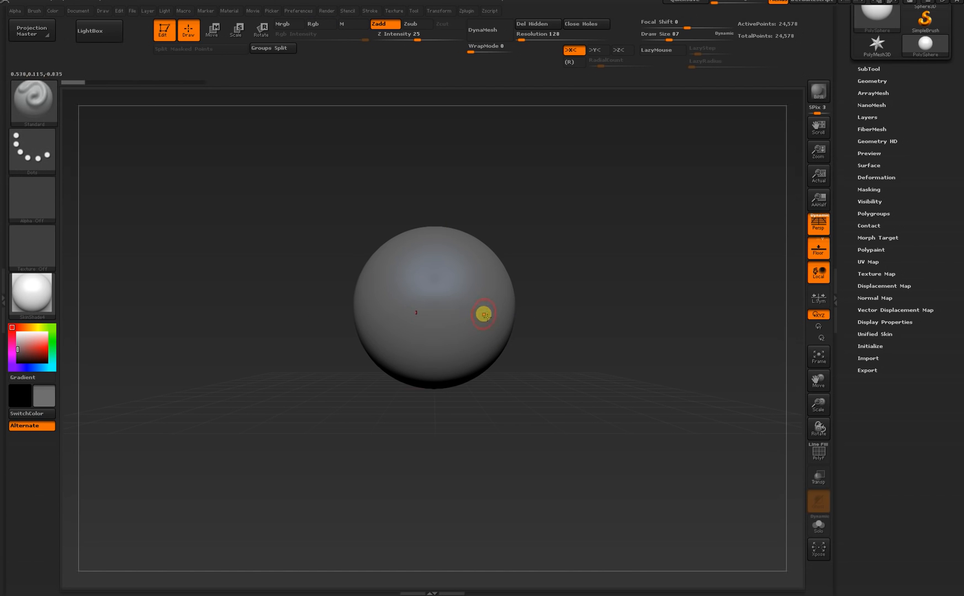
mouse_move(464, 287)
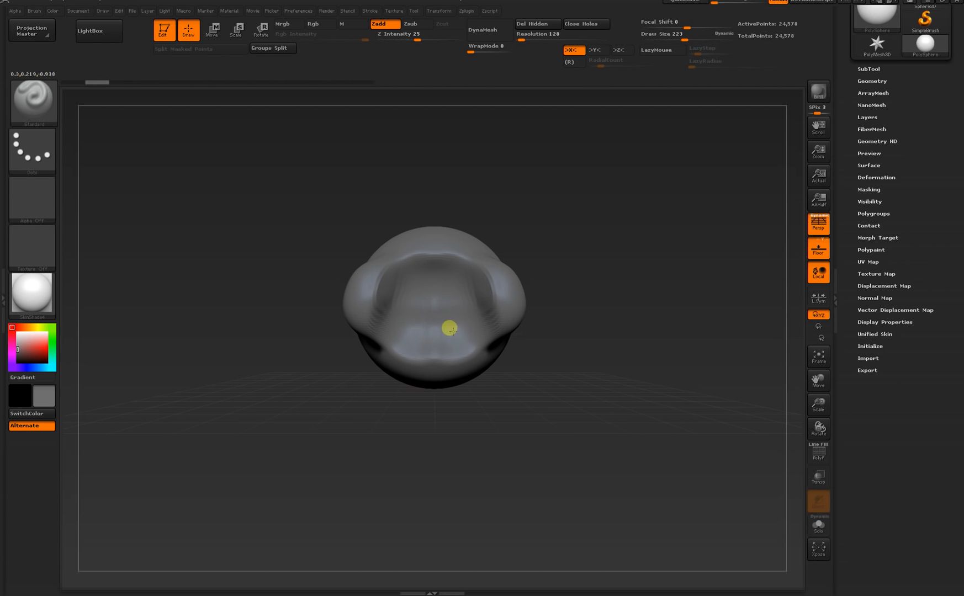
mouse_move(543, 240)
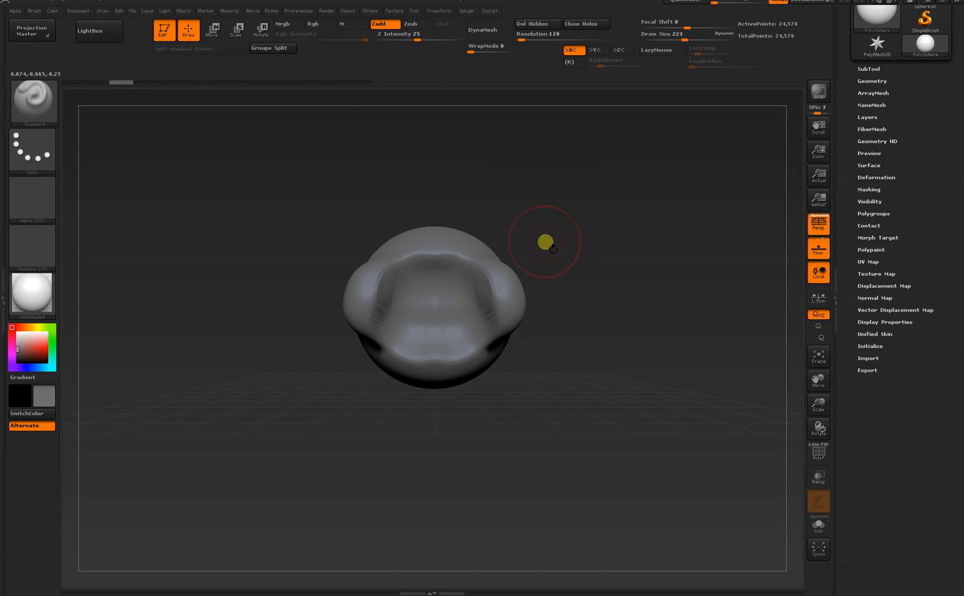
mouse_move(605, 258)
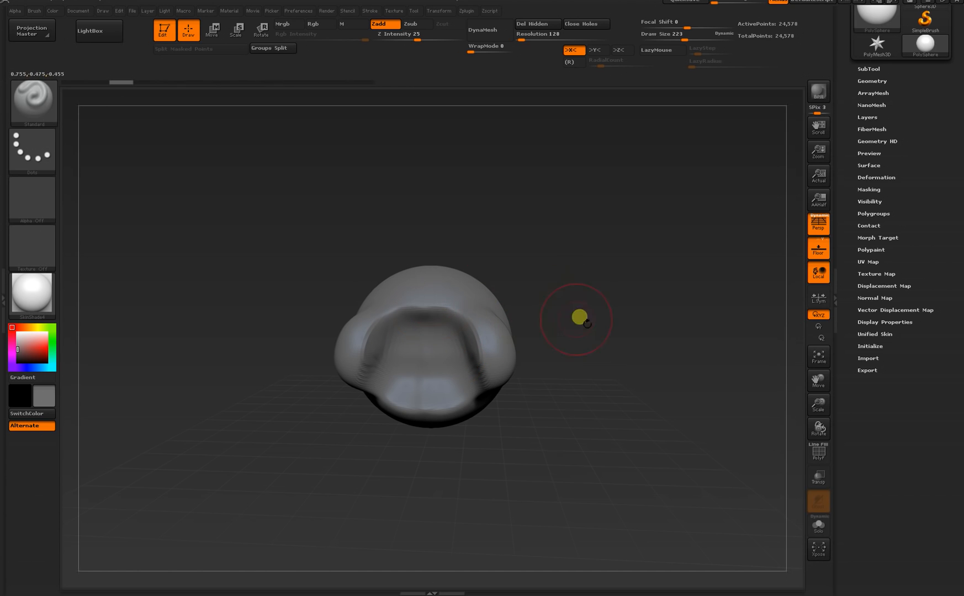
mouse_move(572, 259)
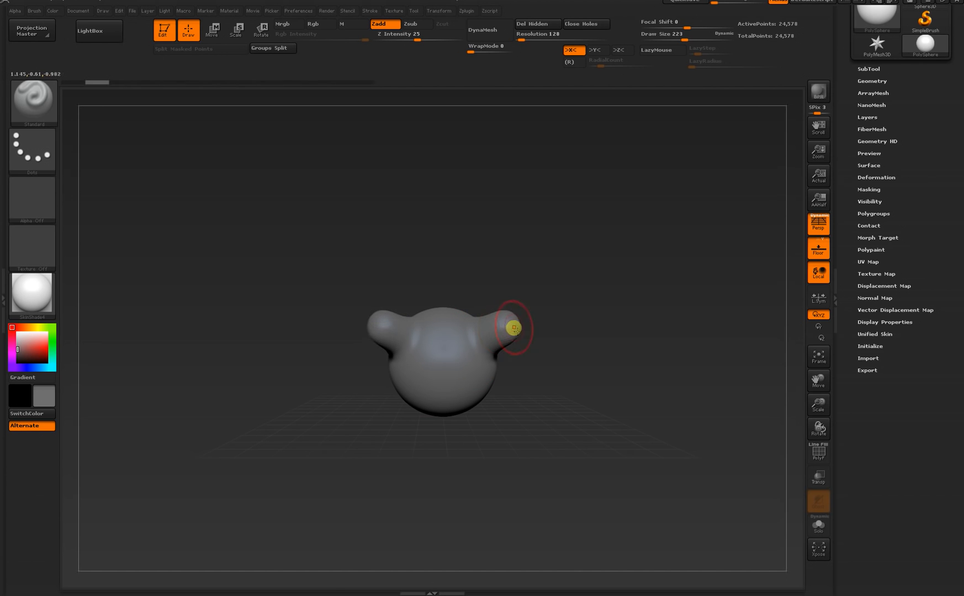
Undo back to the plain sphere and bring up the brush library filtered to S.
click(313, 24)
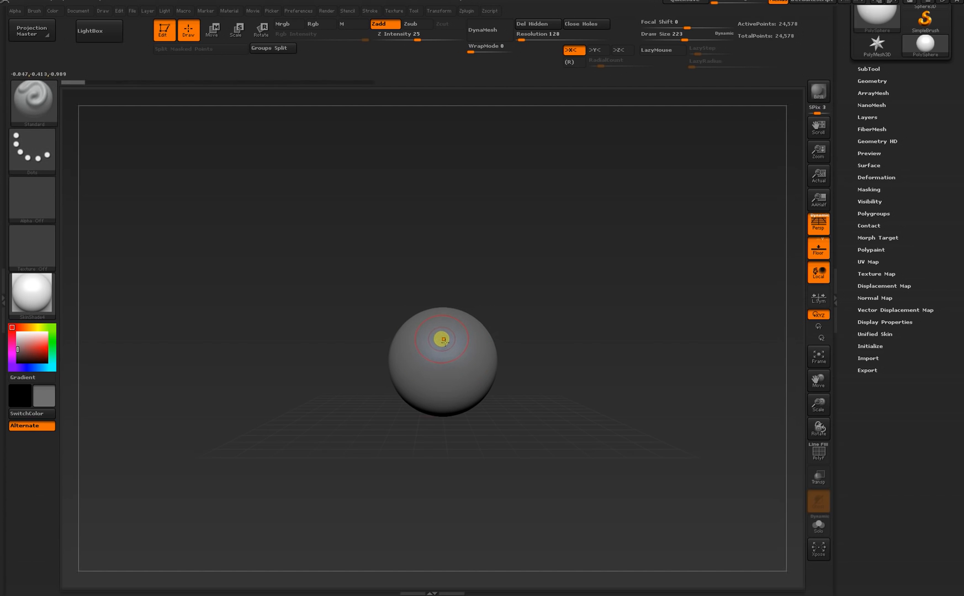
click(32, 101)
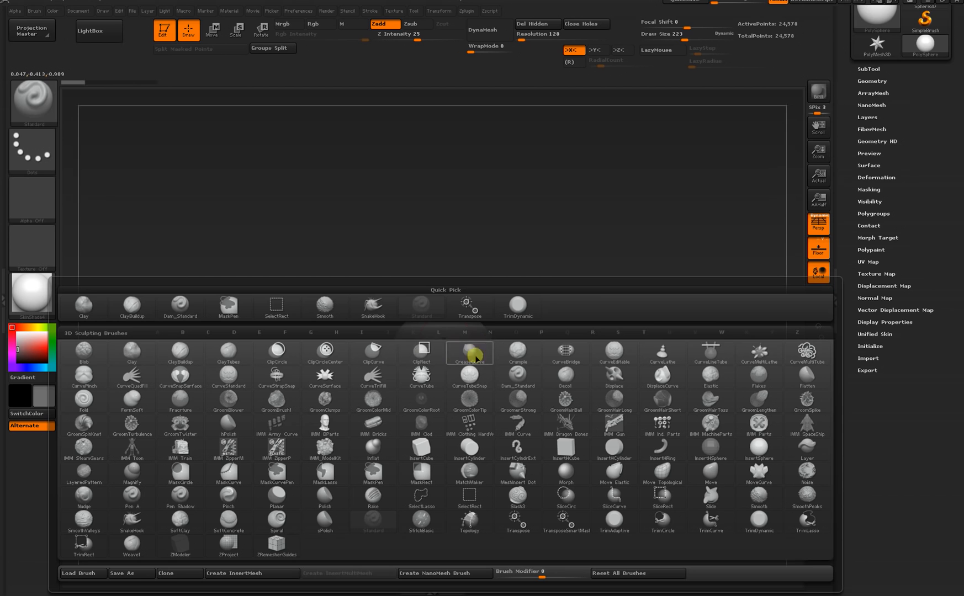
mouse_move(505, 387)
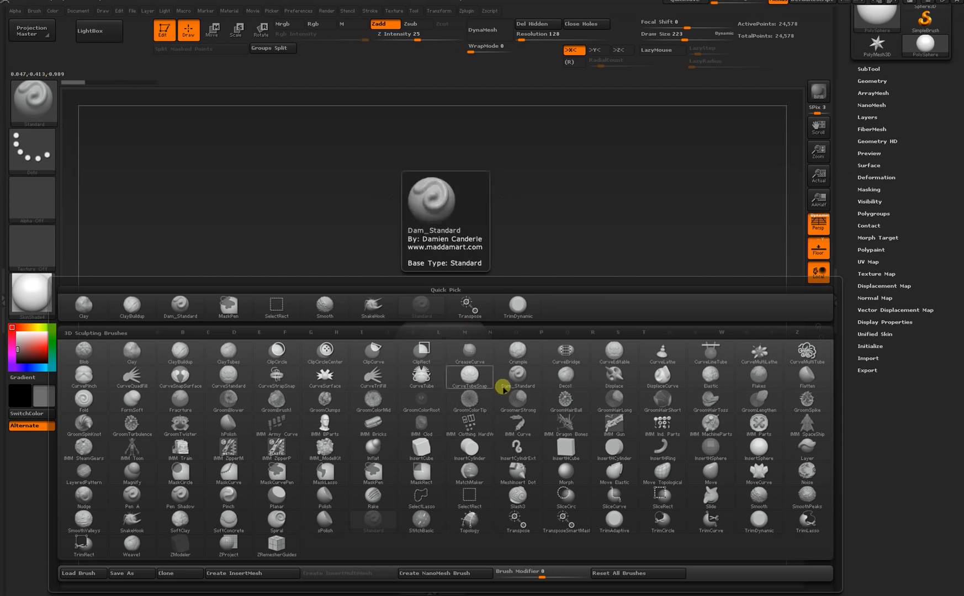
mouse_move(470, 400)
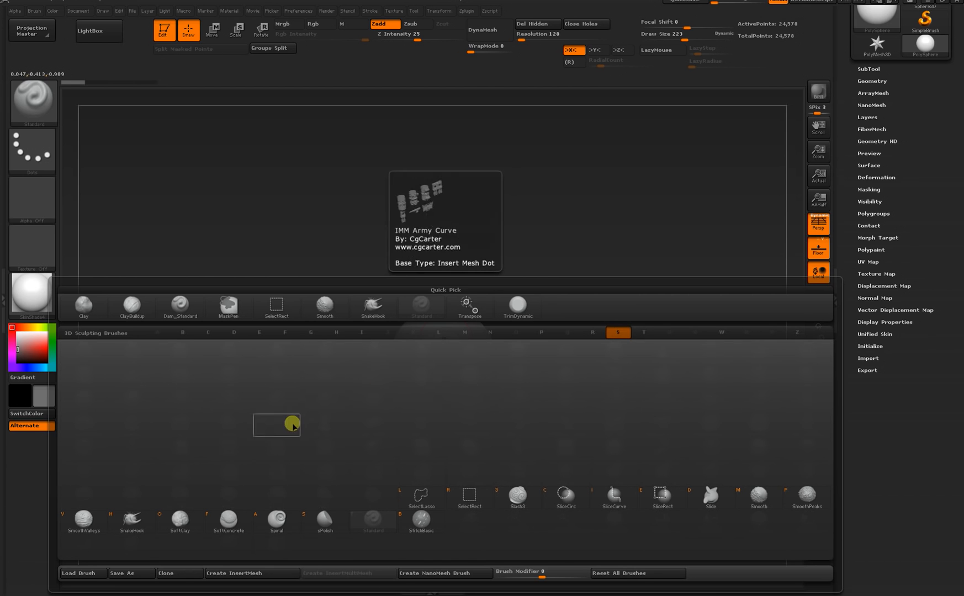
mouse_move(402, 418)
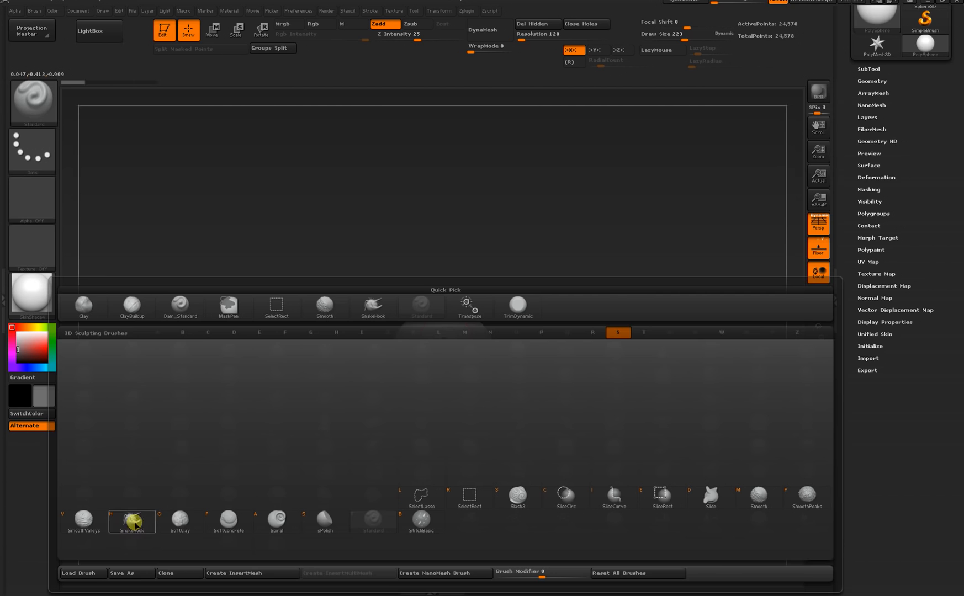
click(132, 521)
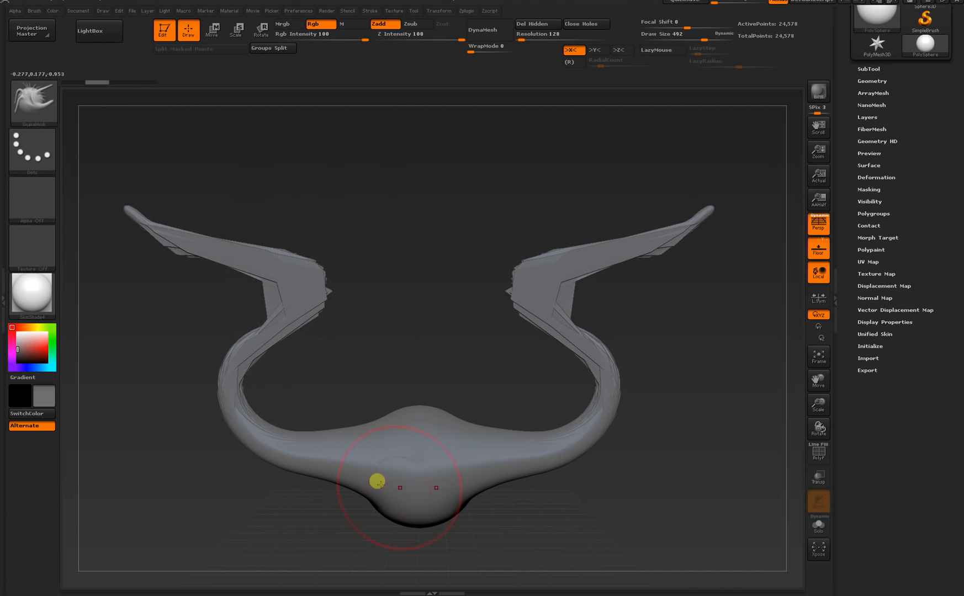
mouse_move(430, 349)
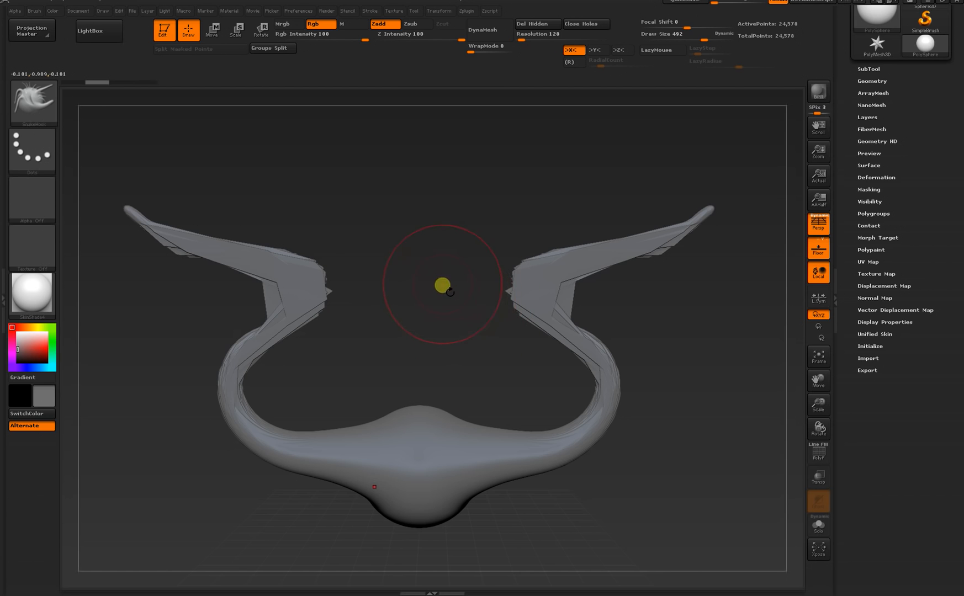
mouse_move(417, 11)
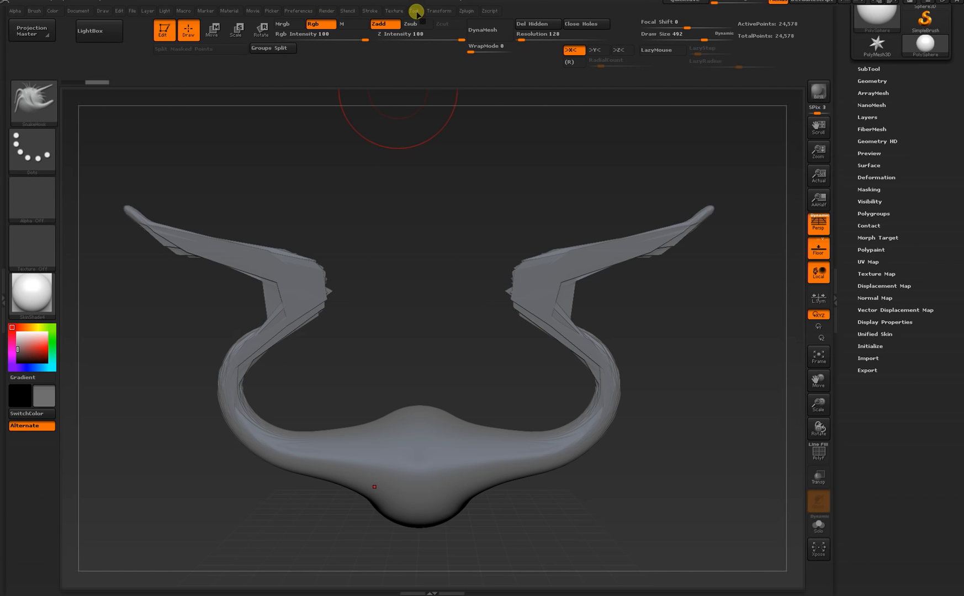
Remesh the horned mesh via Tool > Geometry > DynaMesh at resolution 128.
click(414, 10)
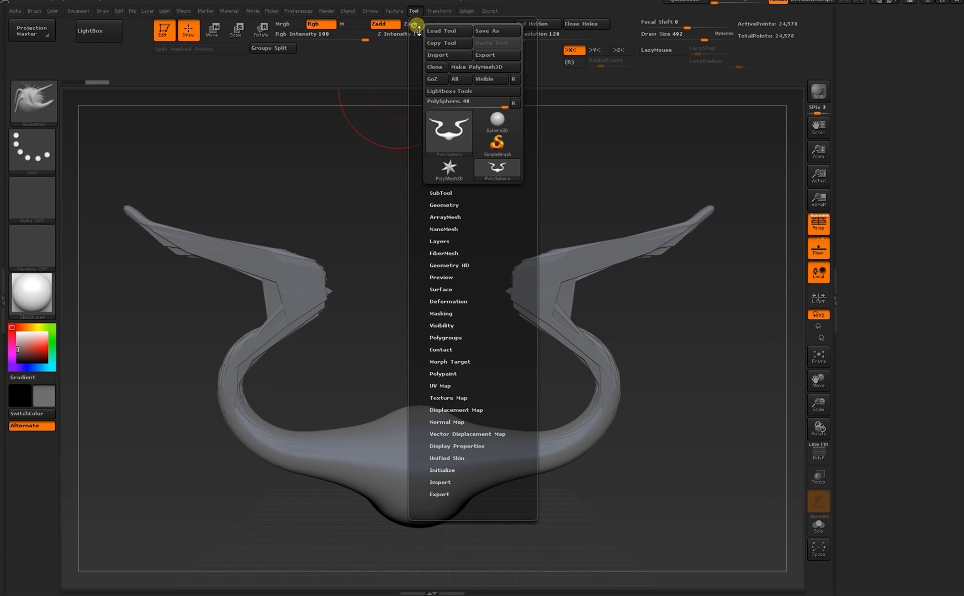
mouse_move(447, 204)
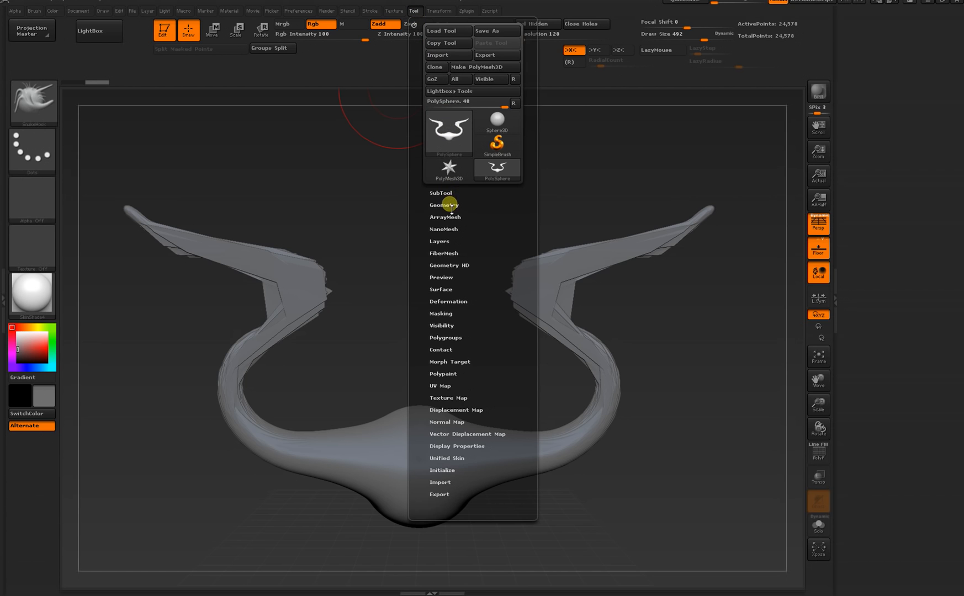
click(443, 205)
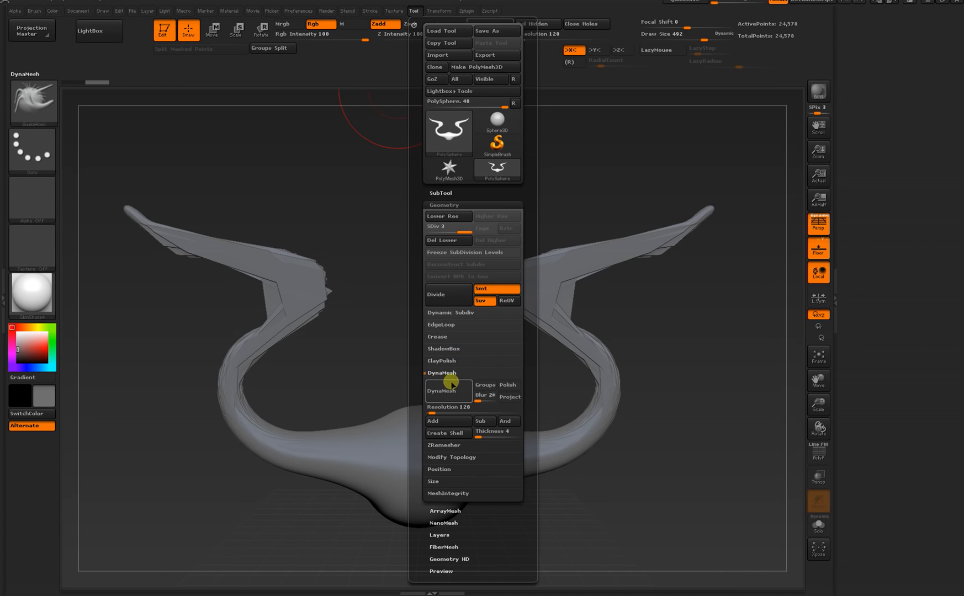
mouse_move(441, 392)
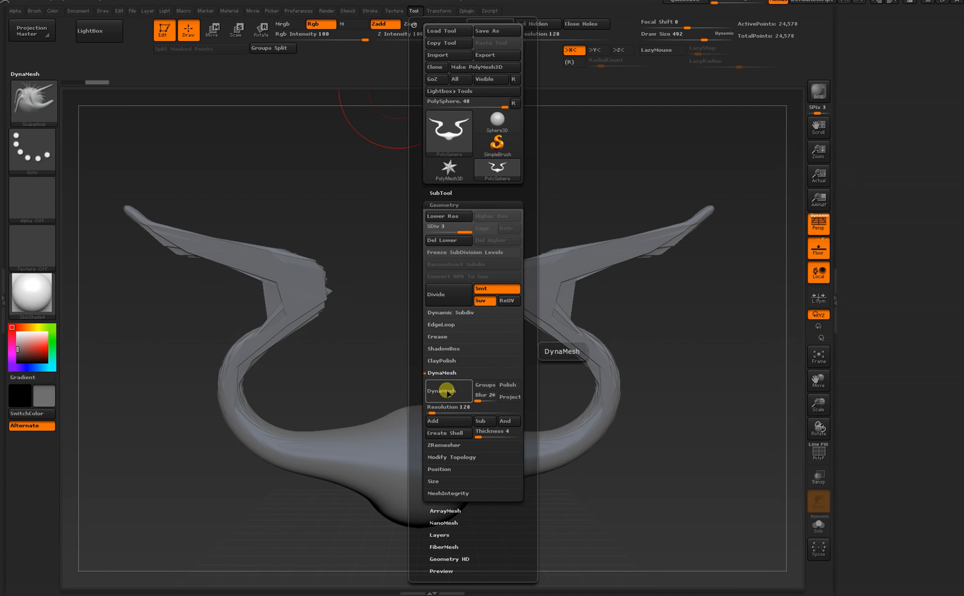
click(448, 391)
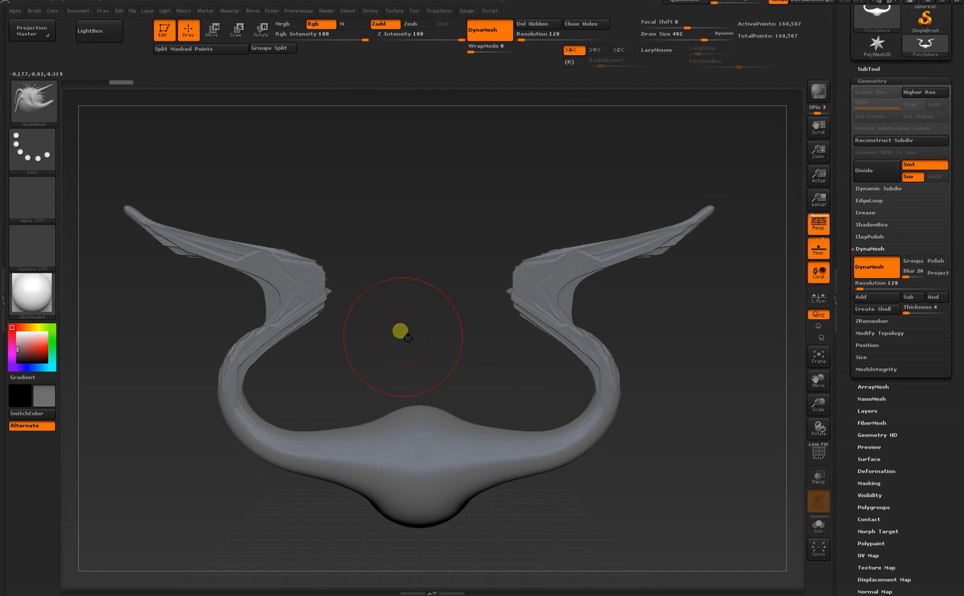
mouse_move(674, 351)
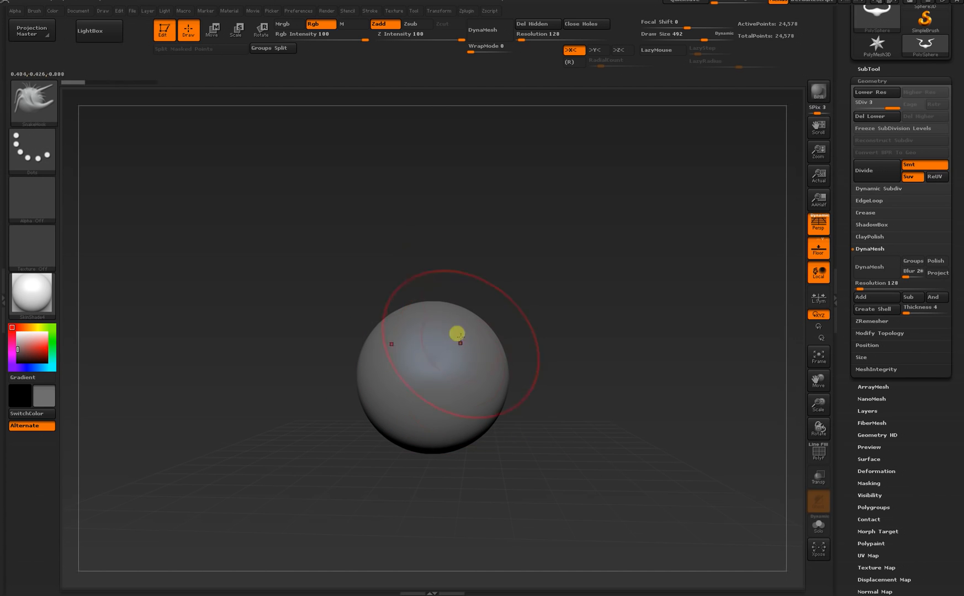
Pull five rounded arms out of the sphere to form a chubby star.
click(34, 101)
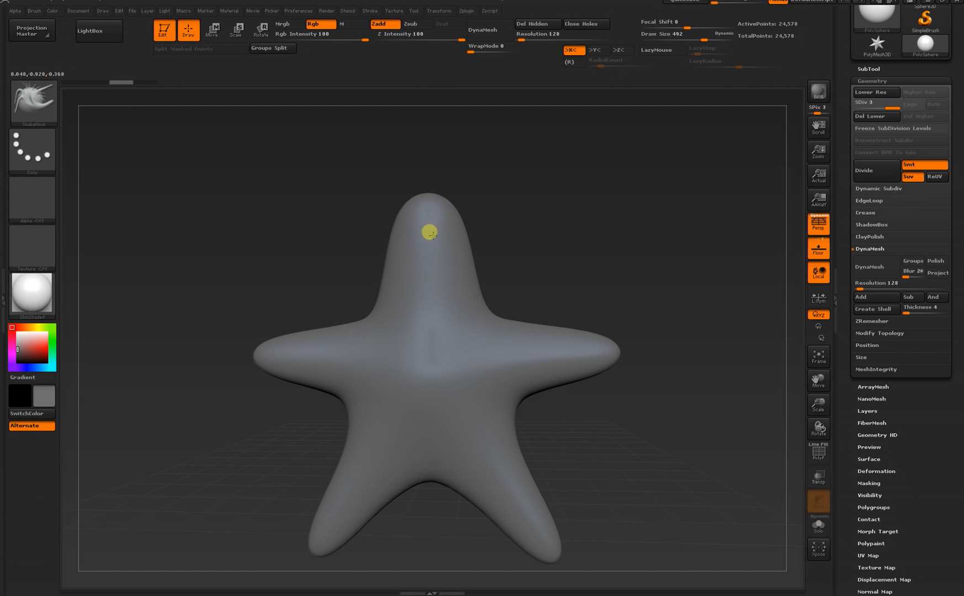
mouse_move(471, 340)
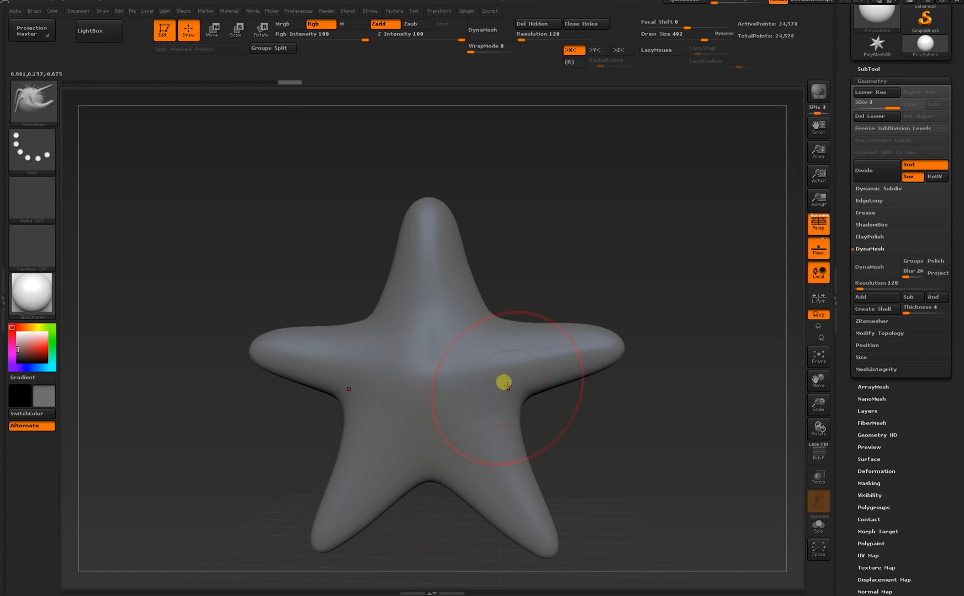
mouse_move(447, 367)
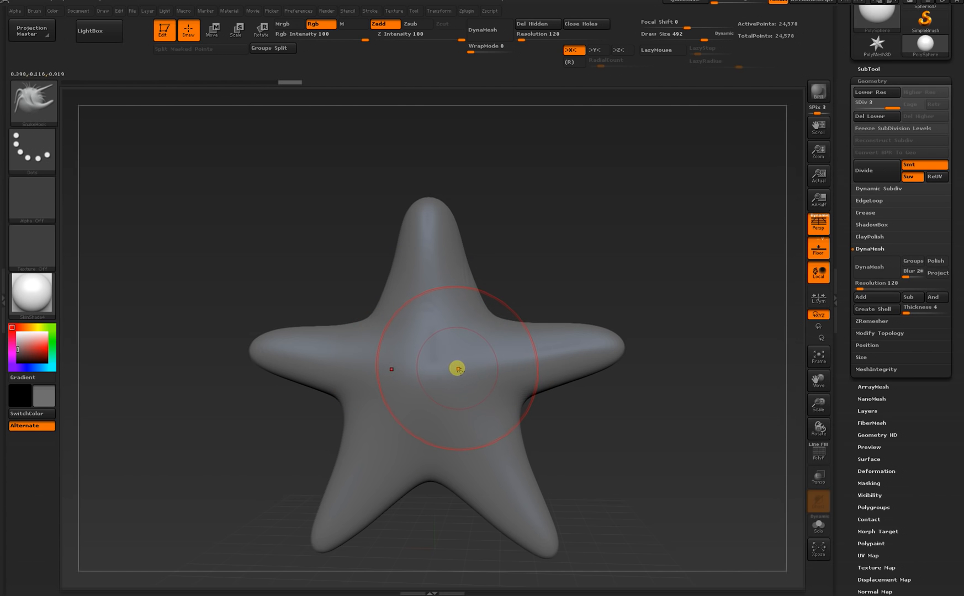
Pick the Standard brush at Z Intensity 25 and carve into the star's centre.
click(32, 103)
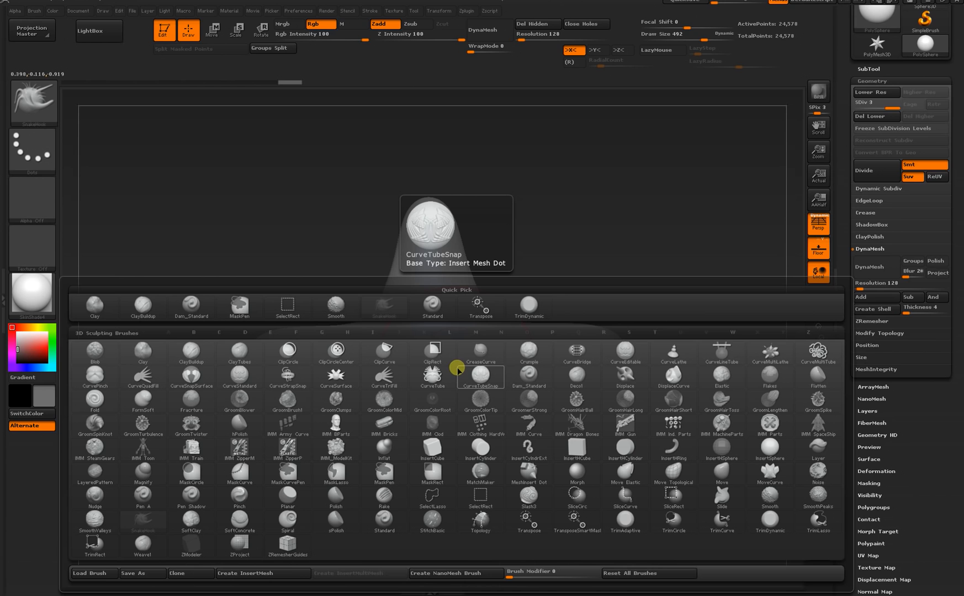
click(630, 333)
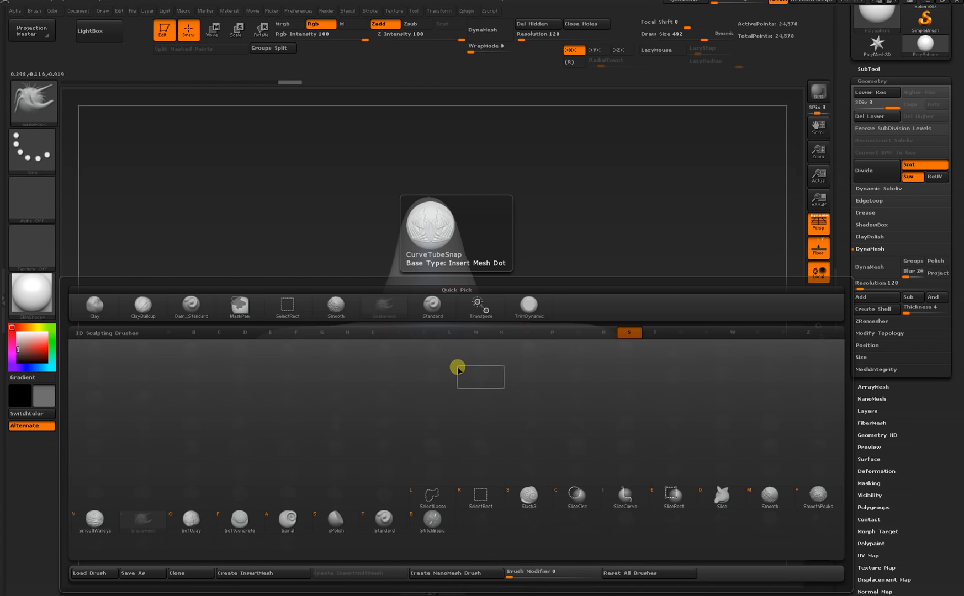
mouse_move(385, 521)
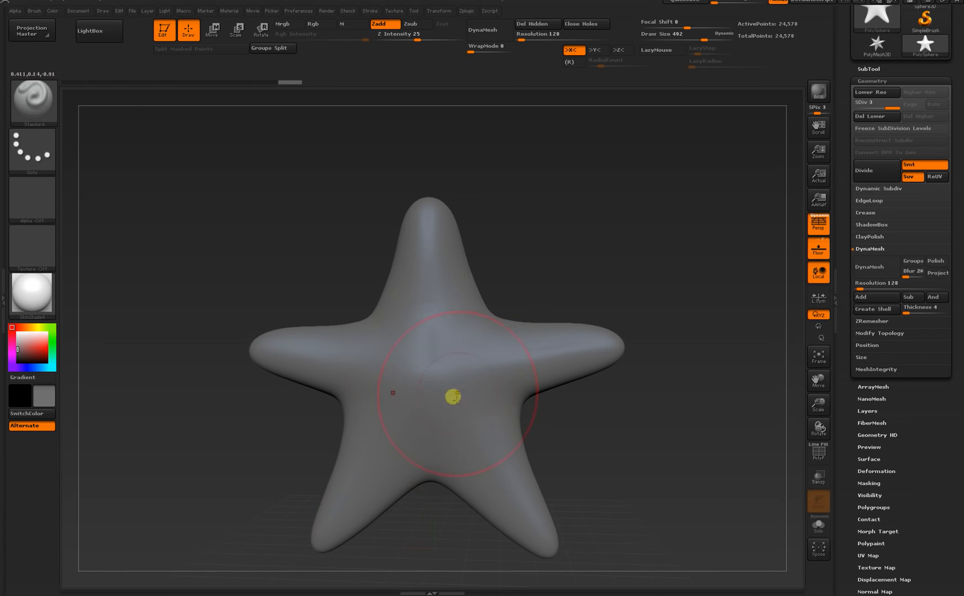
mouse_move(463, 378)
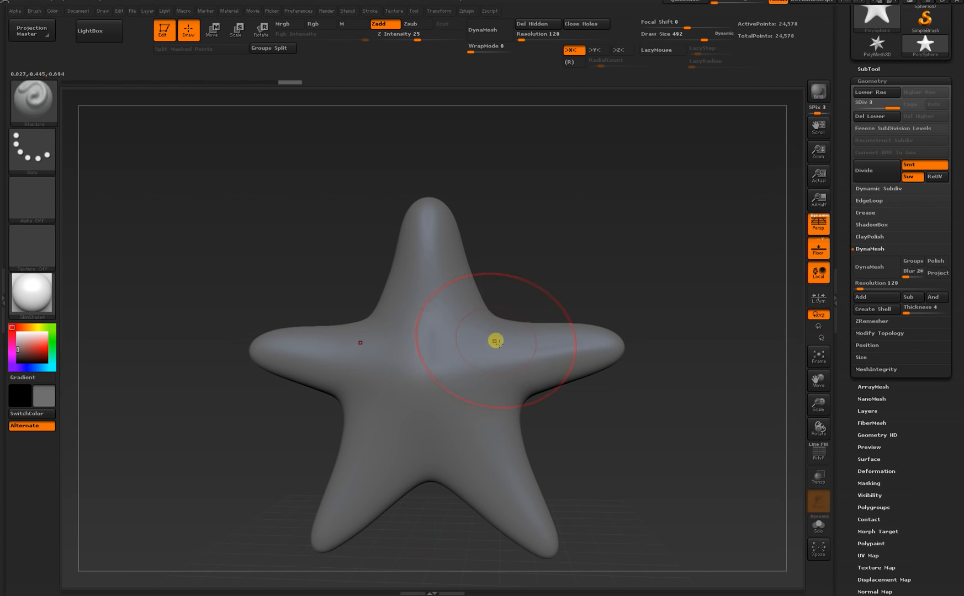
click(32, 102)
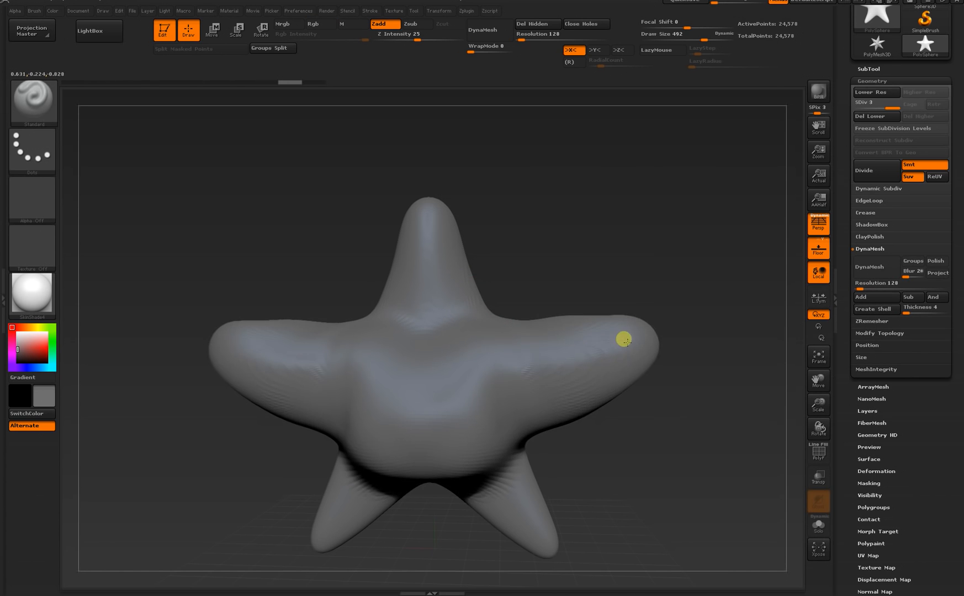
key(s)
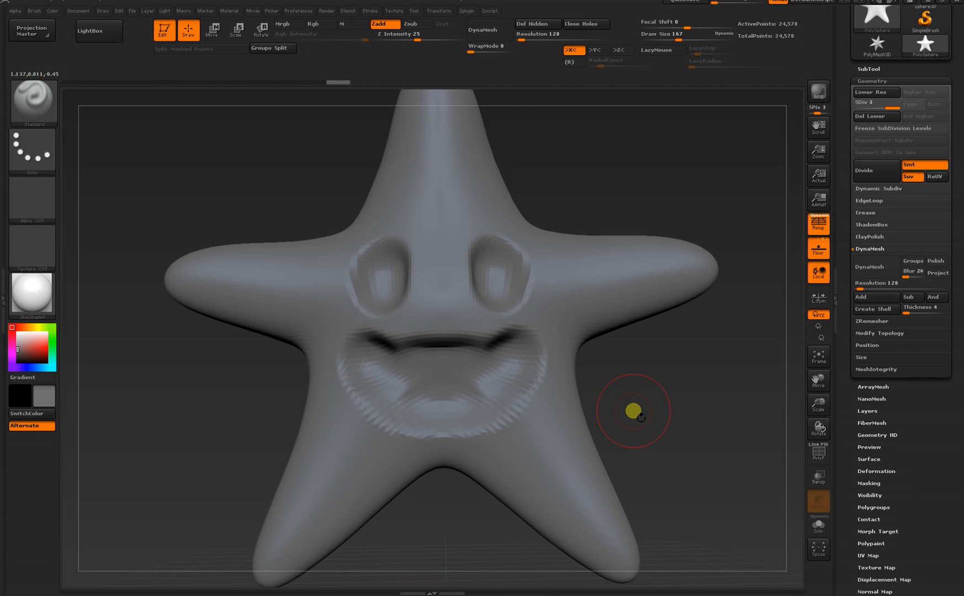
mouse_move(804, 140)
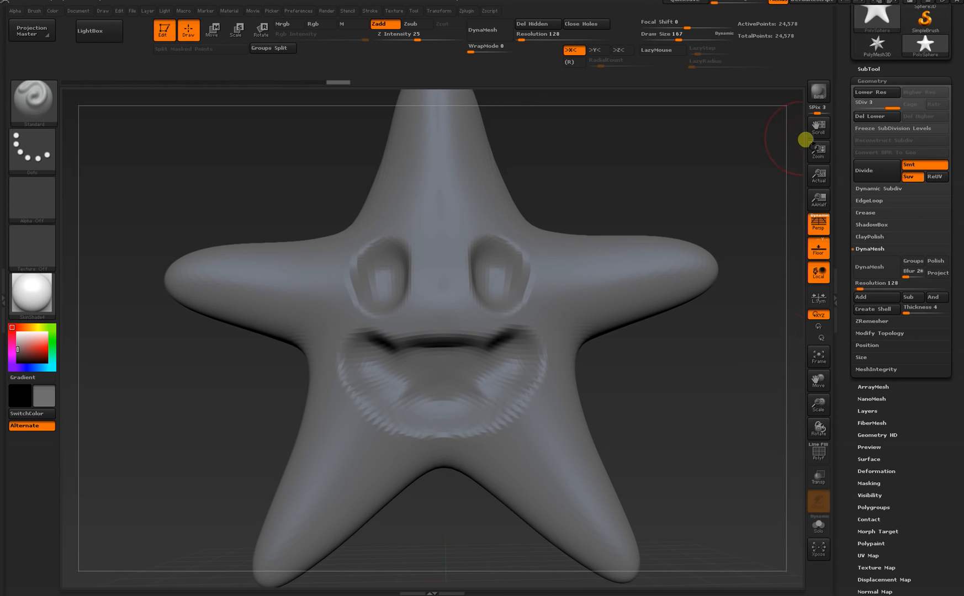
mouse_move(923, 75)
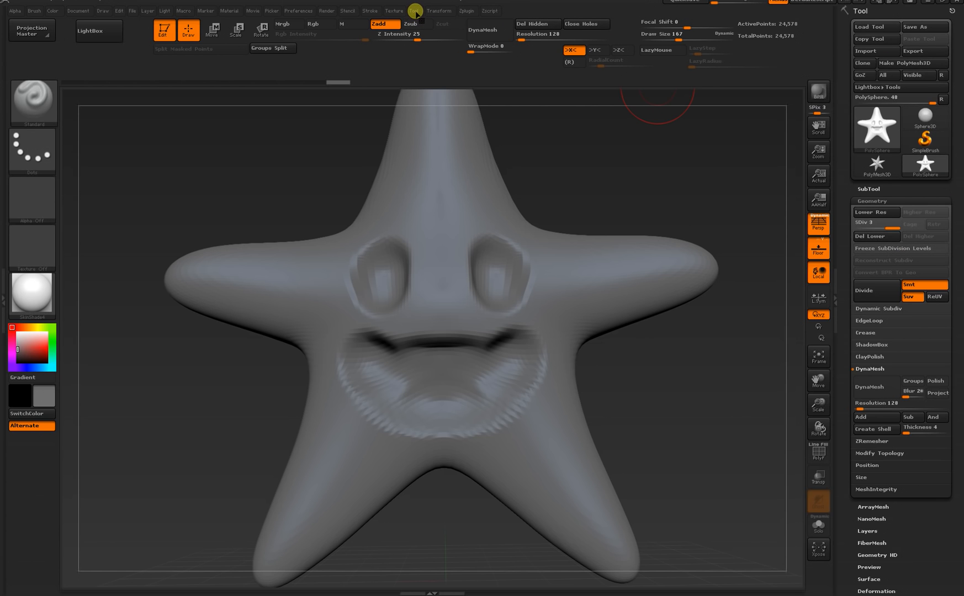
Save the star via Tool > Save As as 'starguy' on the Desktop.
click(414, 10)
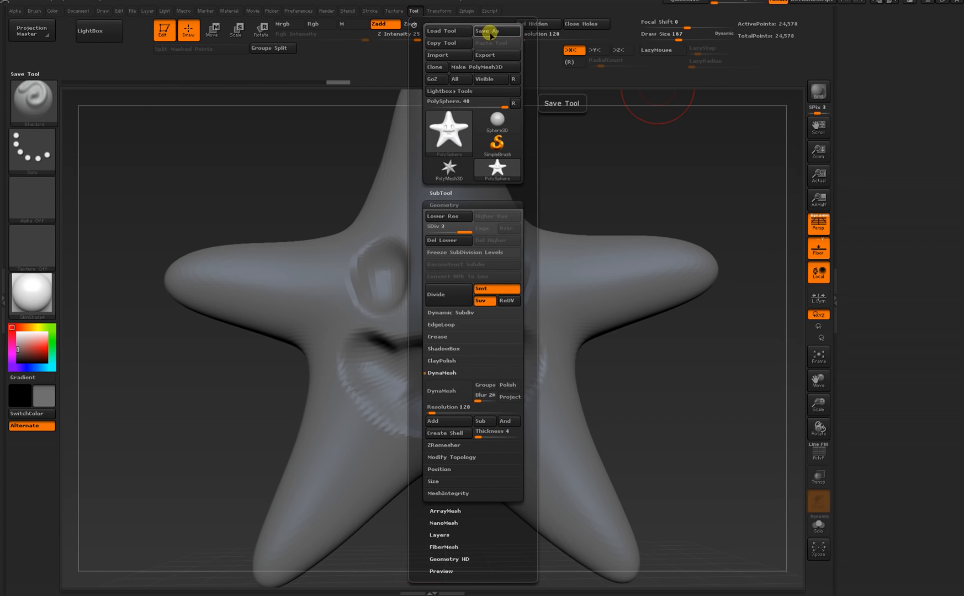
click(488, 31)
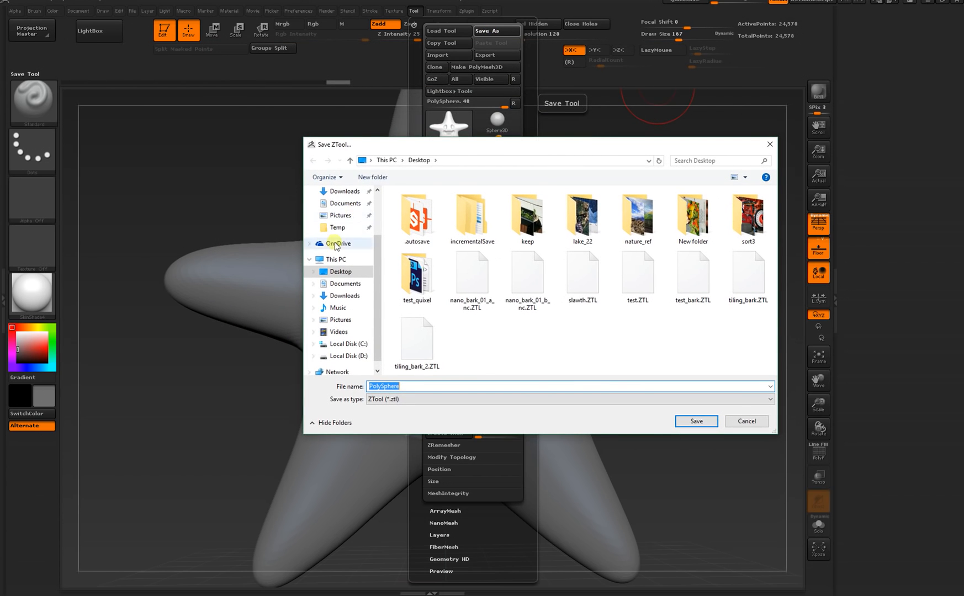
mouse_move(355, 388)
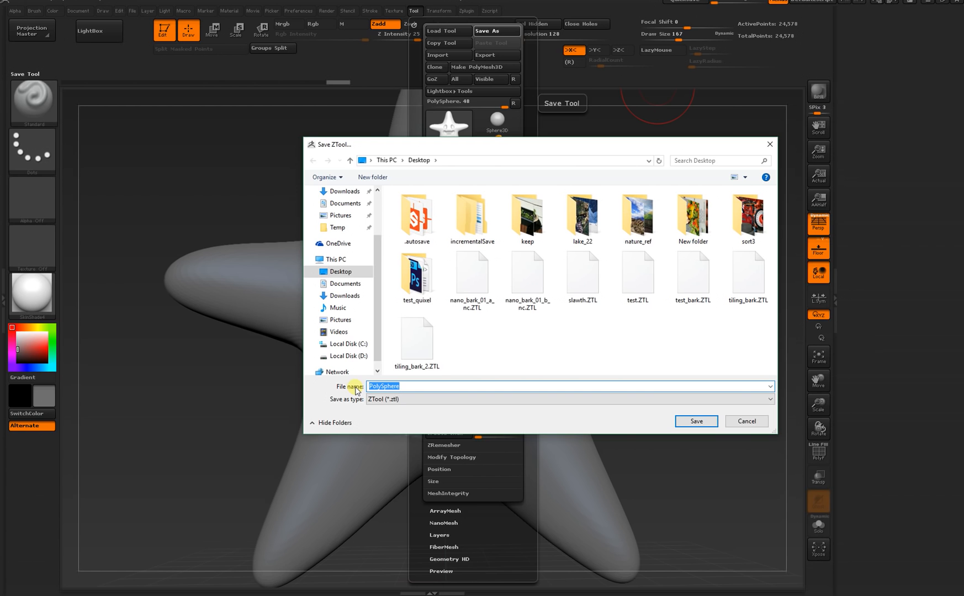
text(starguy)
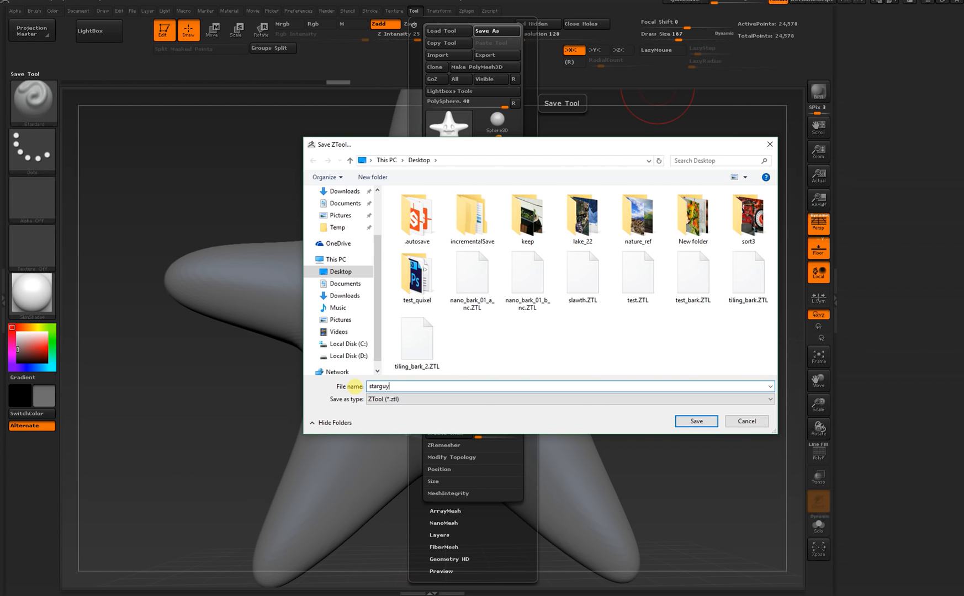
click(696, 421)
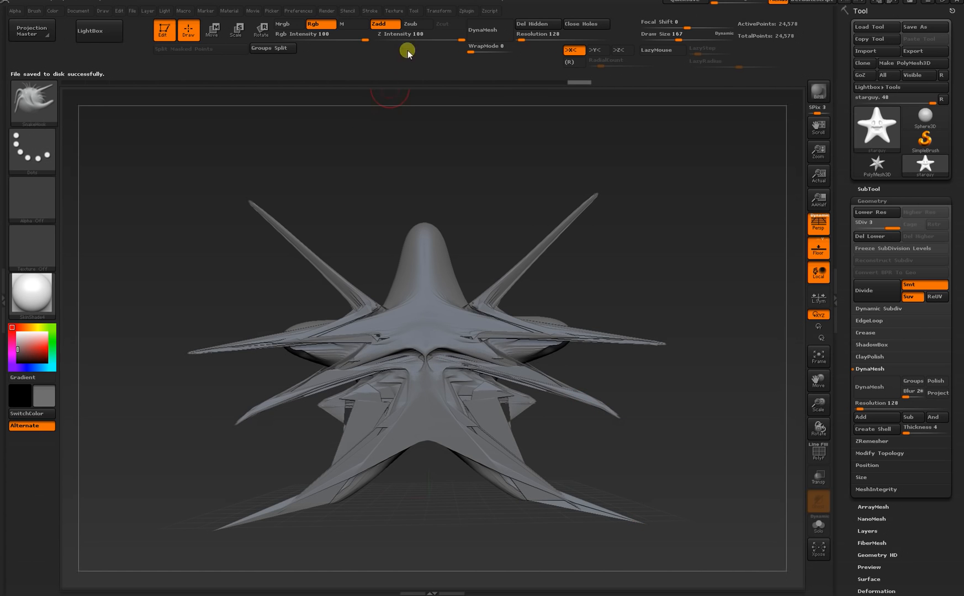
Load starguy.ZTL from the Desktop via Tool > Load Tool.
click(414, 10)
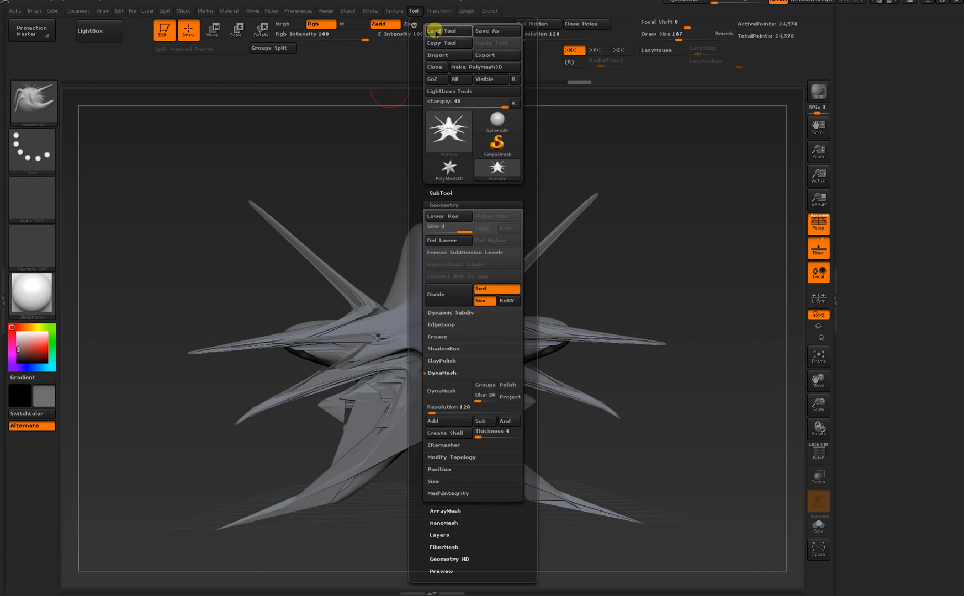
click(439, 31)
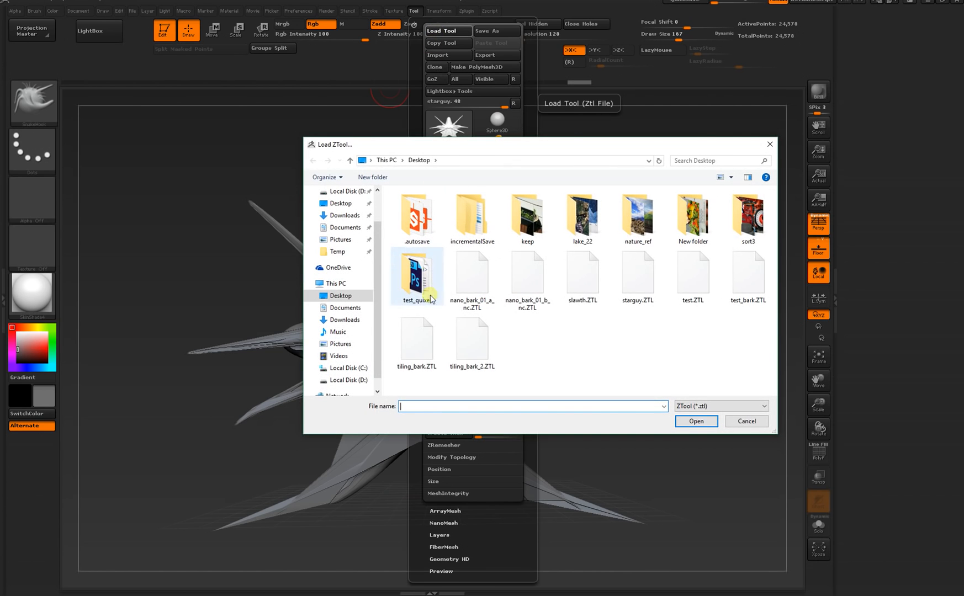
click(637, 277)
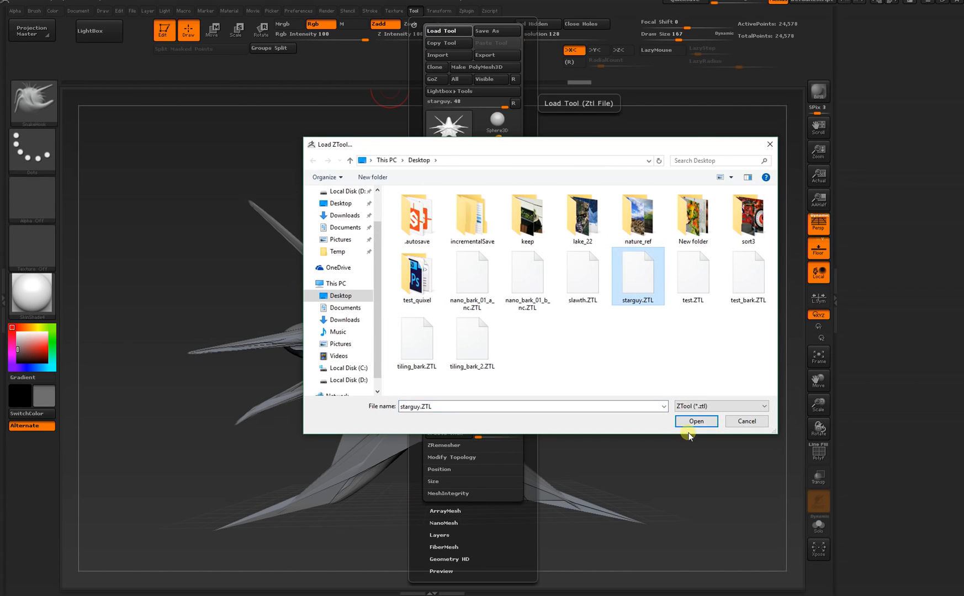
click(696, 421)
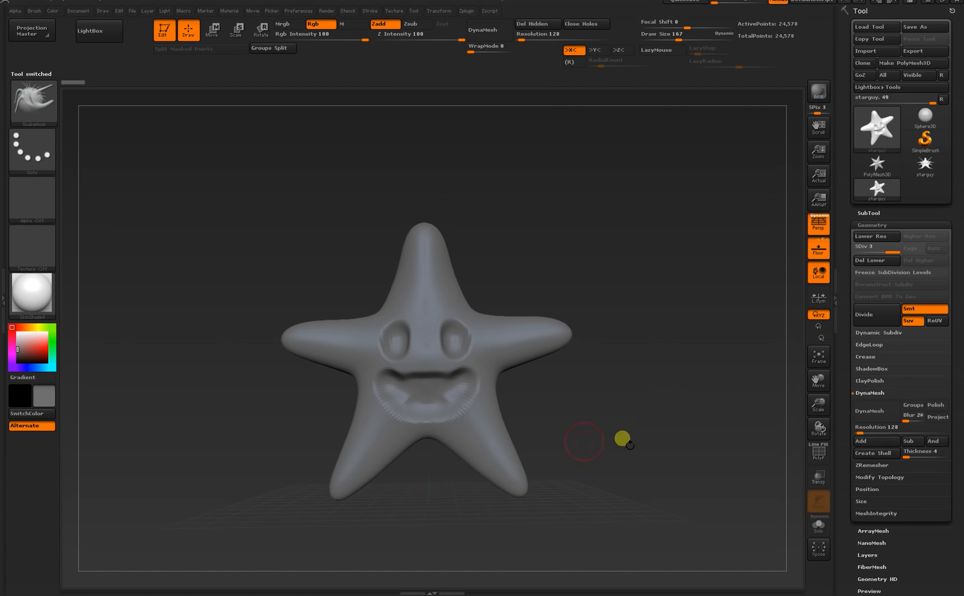
mouse_move(612, 345)
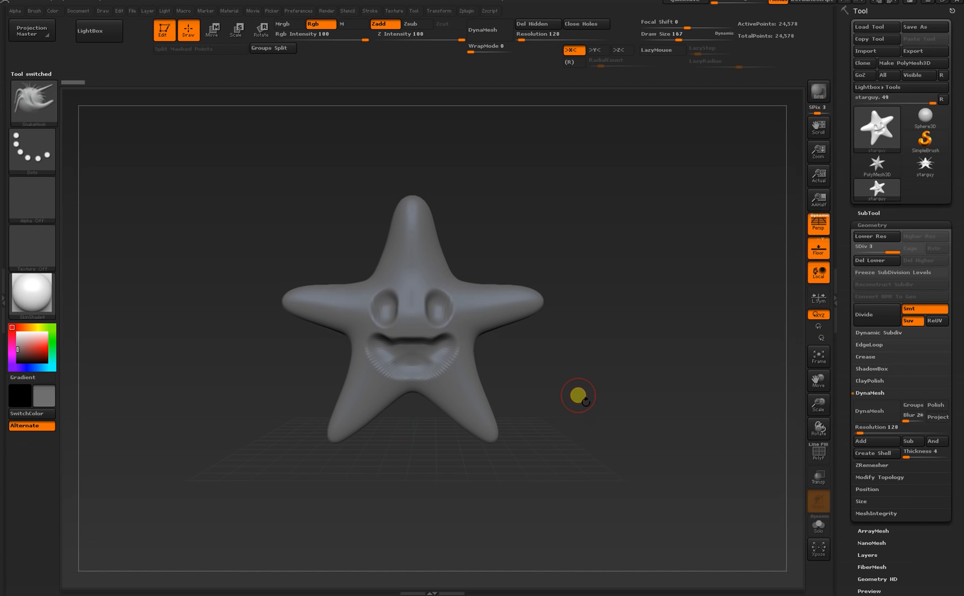
mouse_move(505, 397)
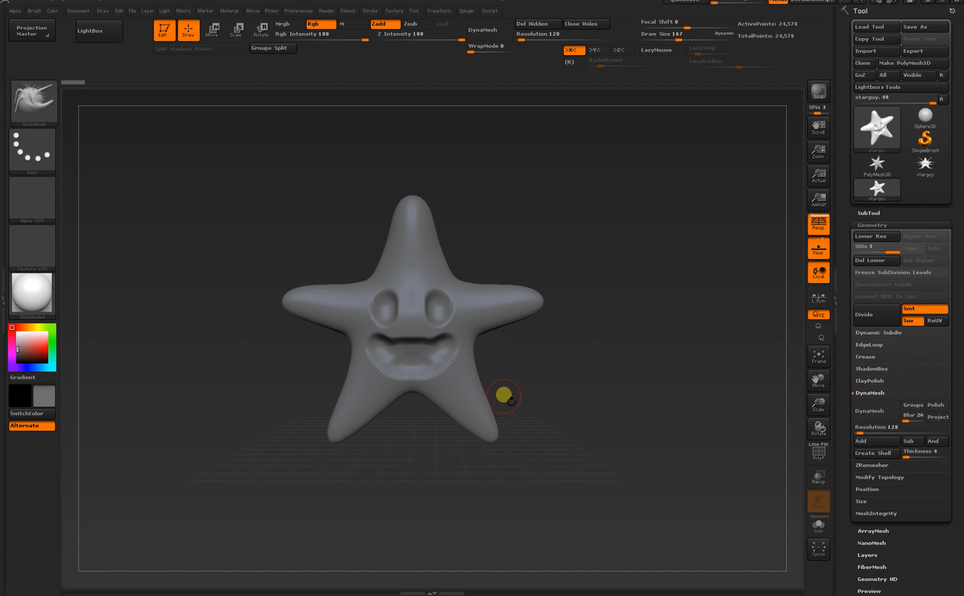
mouse_move(546, 317)
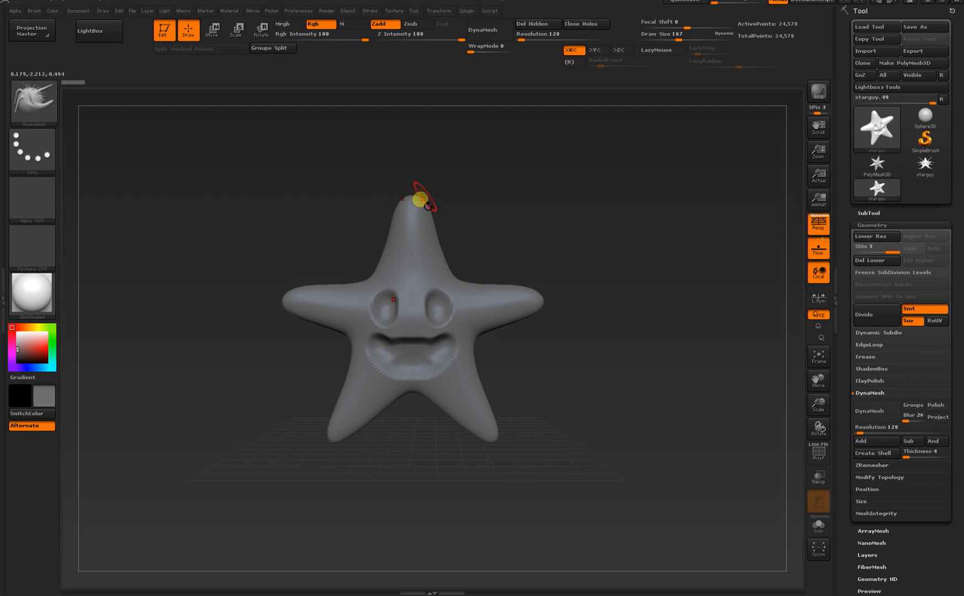
mouse_move(359, 352)
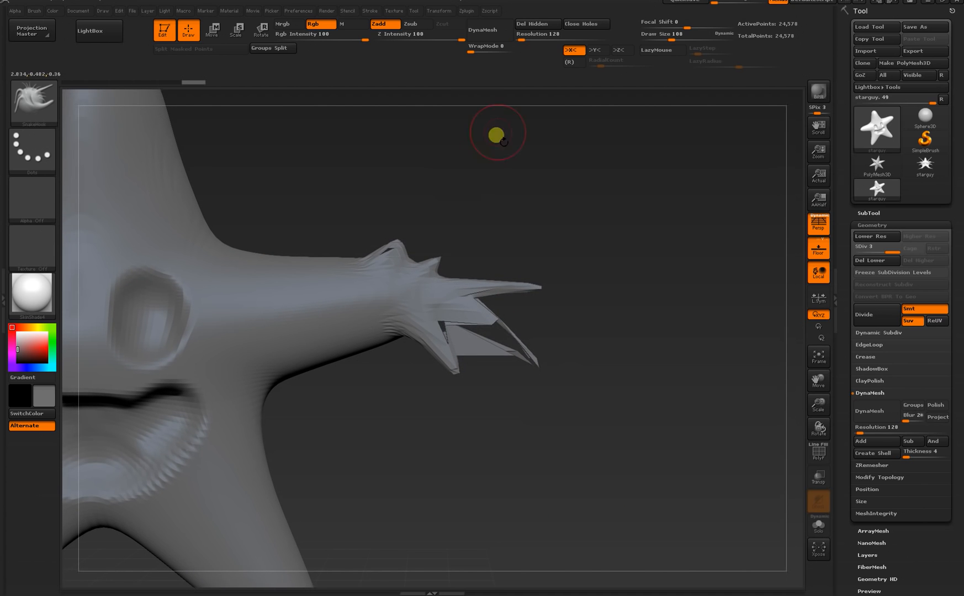
DynaMesh the star to smooth the stretched arm, then switch DynaMesh off.
click(414, 9)
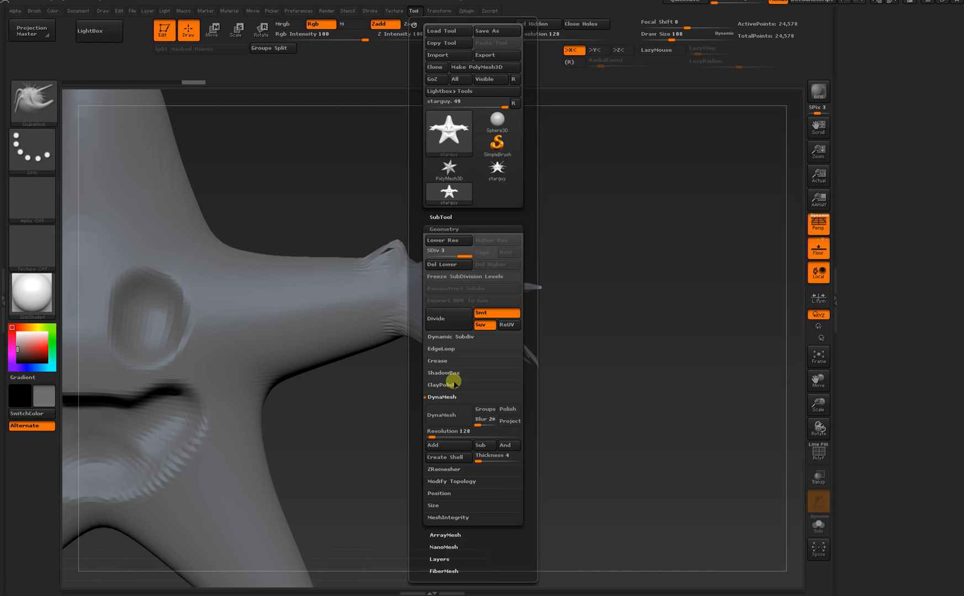
click(440, 415)
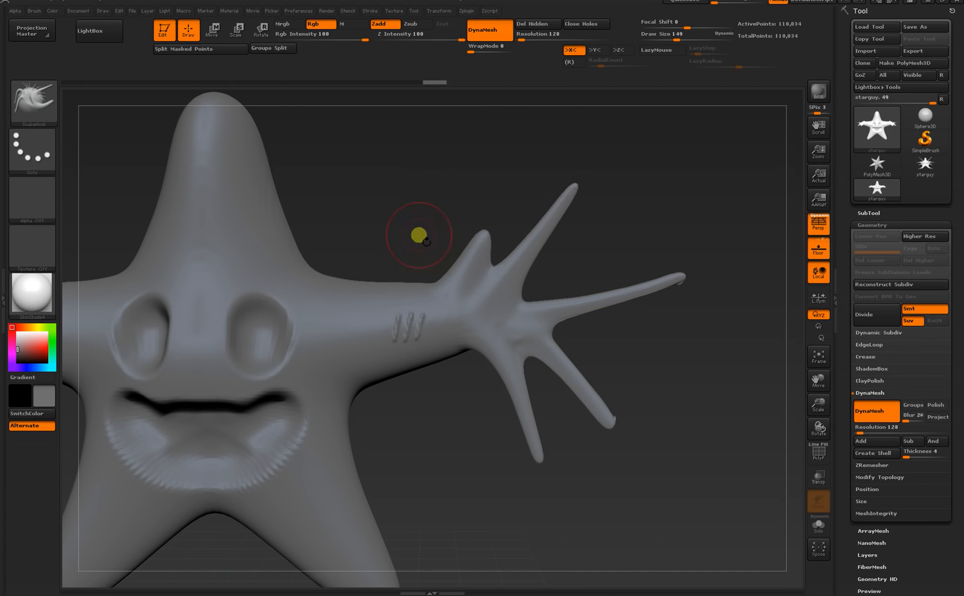
click(414, 10)
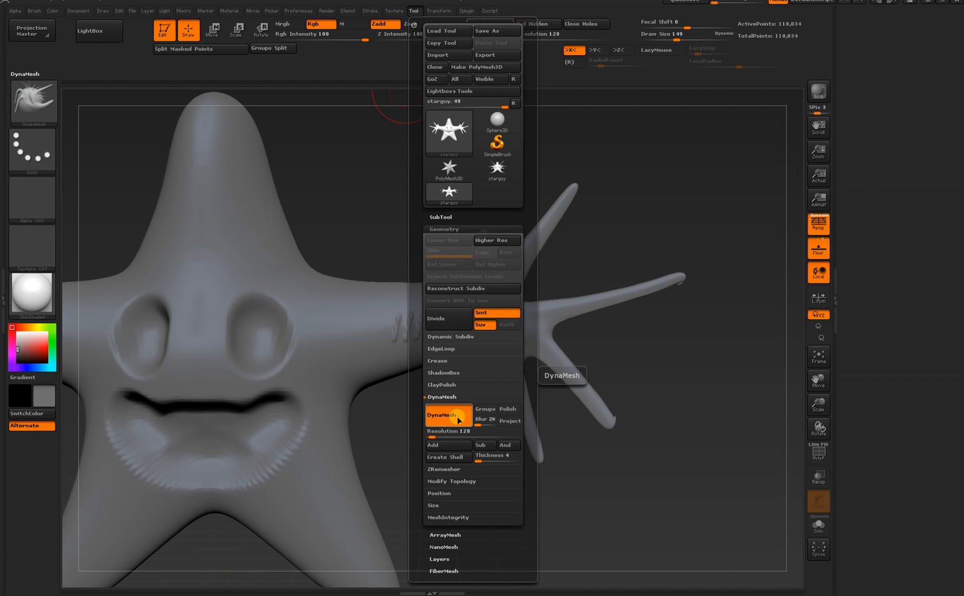
click(449, 415)
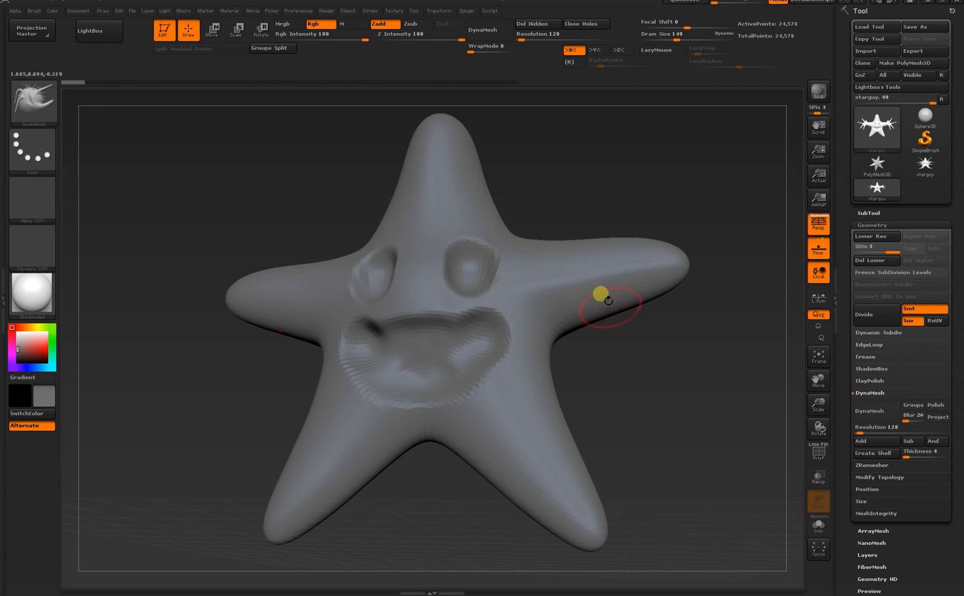
mouse_move(664, 282)
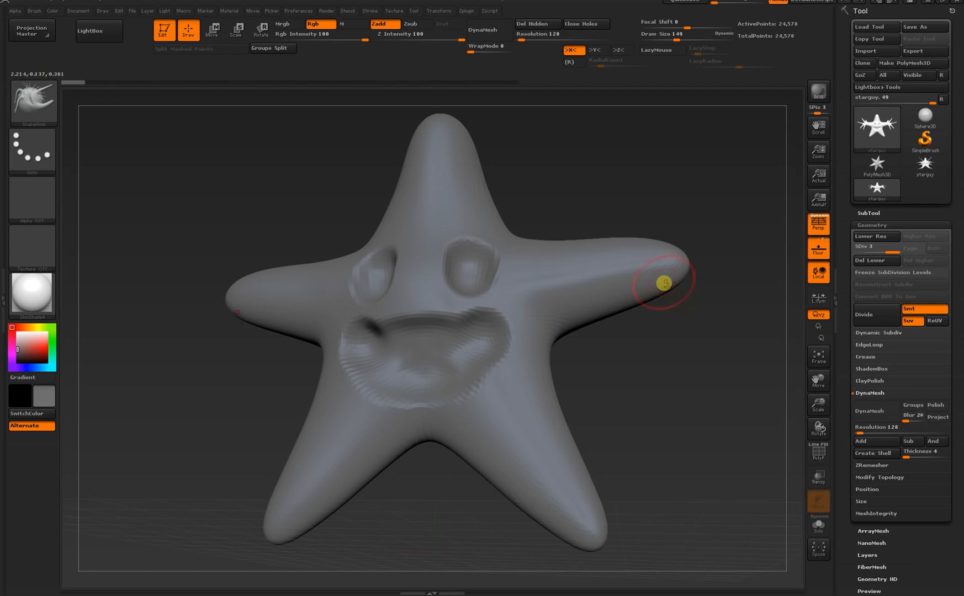
mouse_move(608, 418)
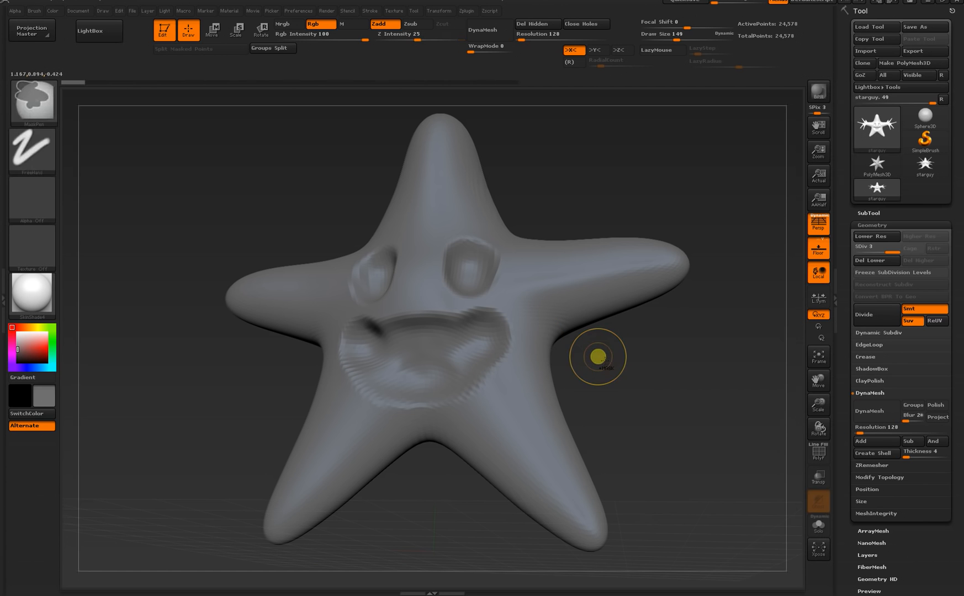
Divide the star repeatedly up to SDiv 6, about 1.57 million points.
click(870, 313)
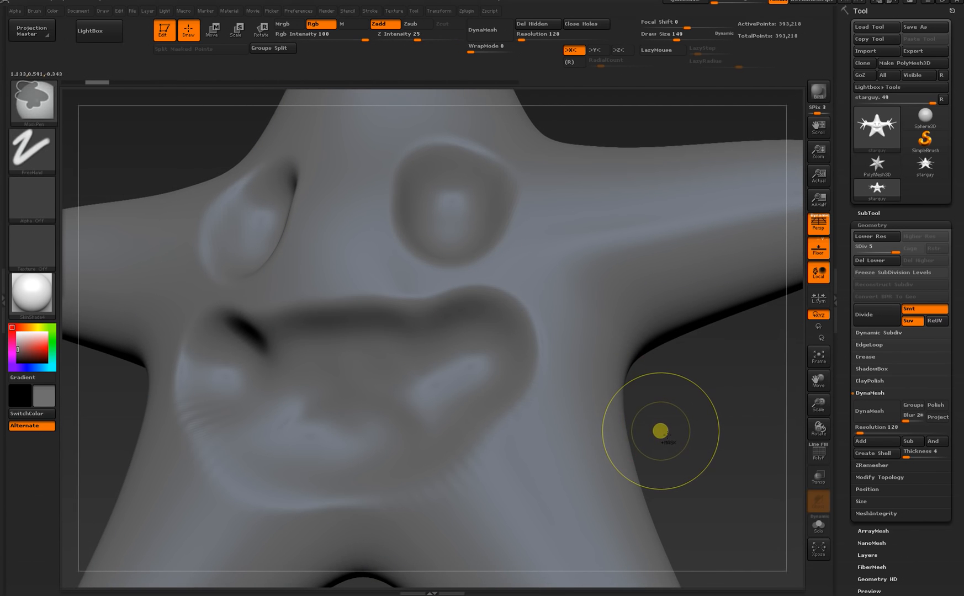
click(862, 314)
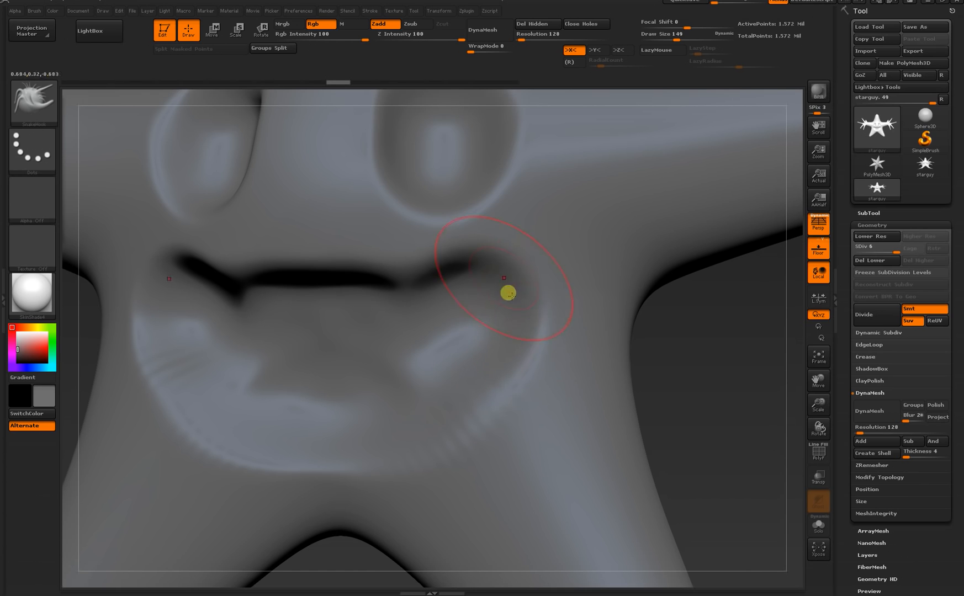
Lower the SDiv level and DynaMesh the star into one mesh of about 102,000 points.
click(414, 10)
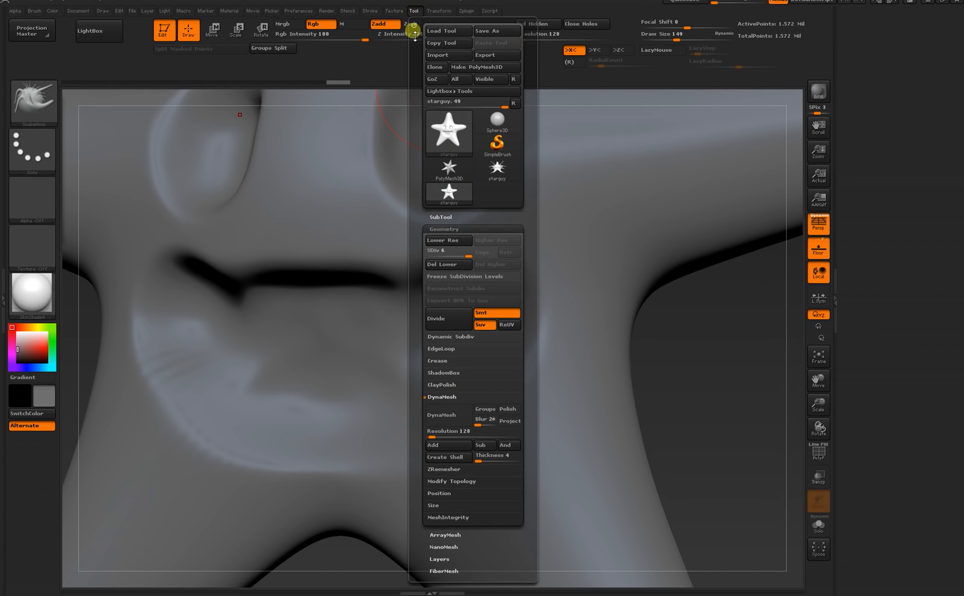
mouse_move(444, 241)
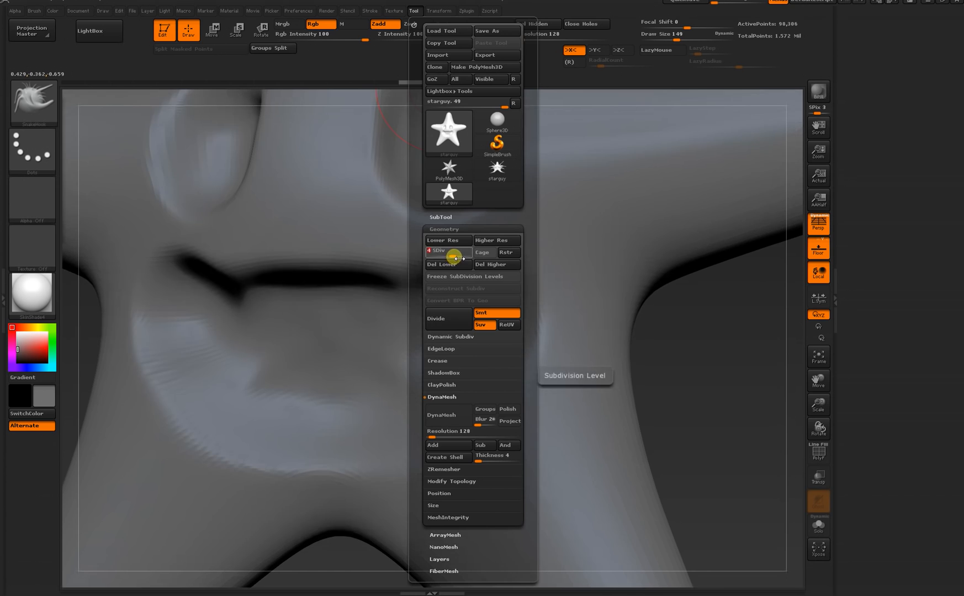
click(496, 239)
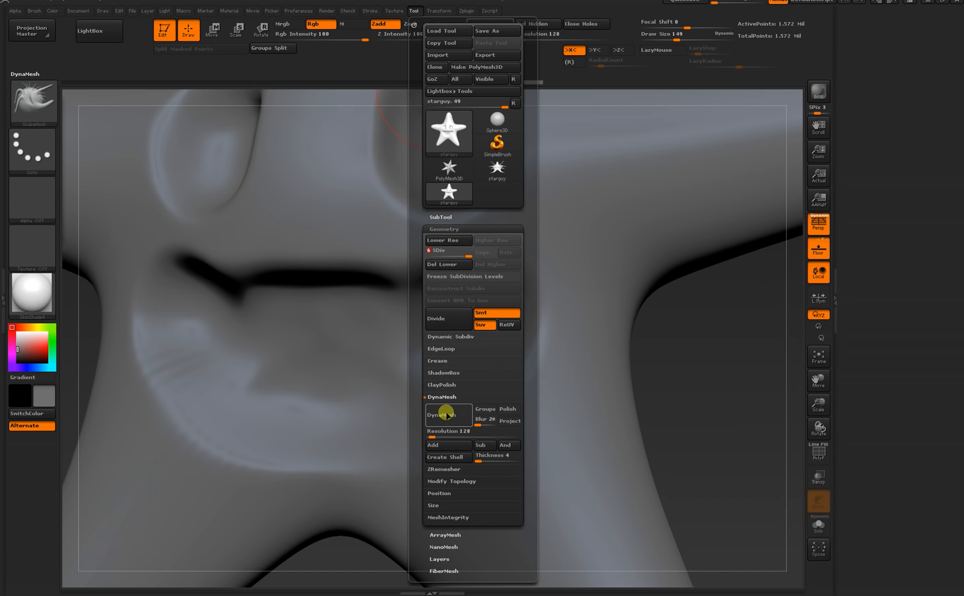
click(449, 415)
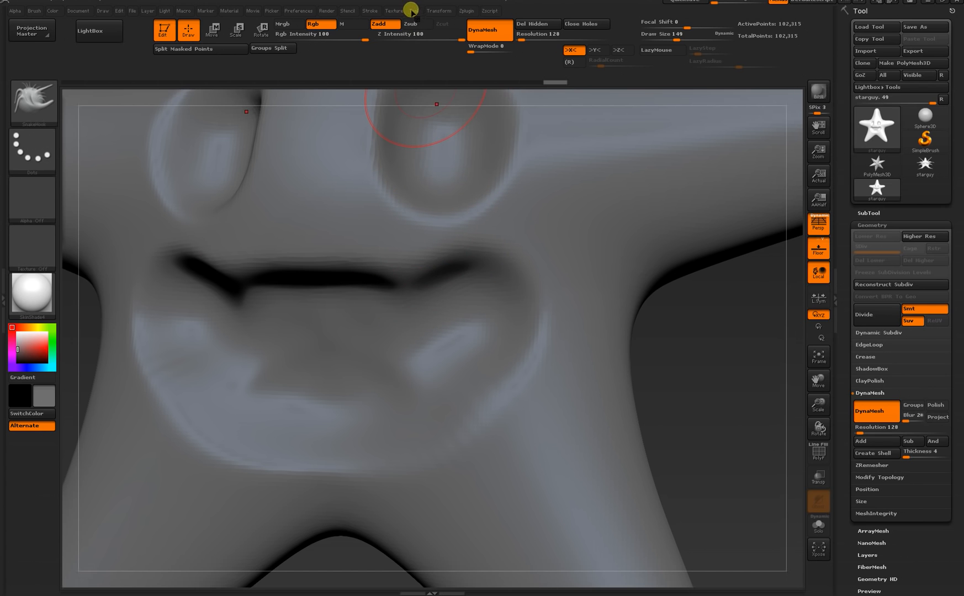
click(415, 10)
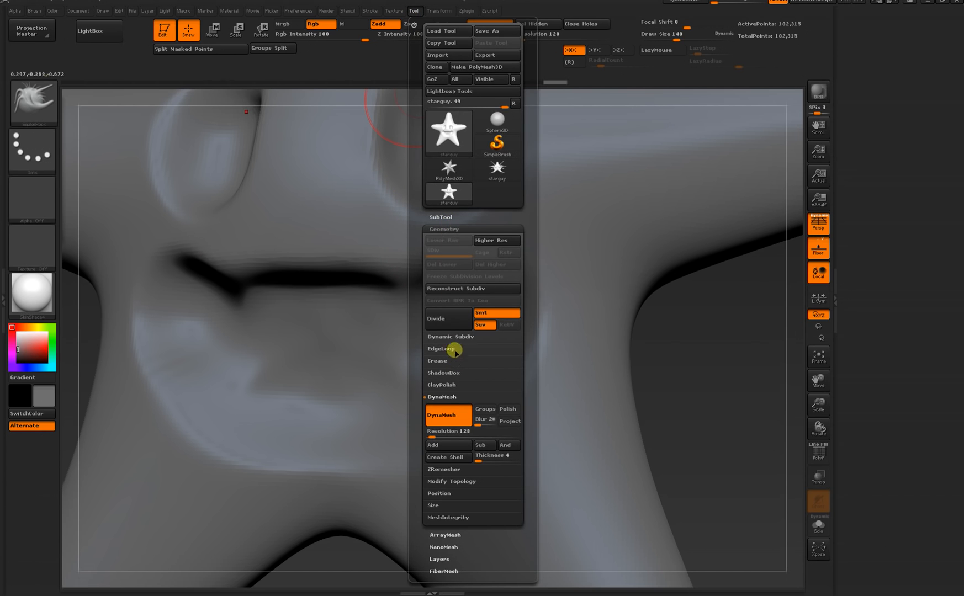
mouse_move(449, 252)
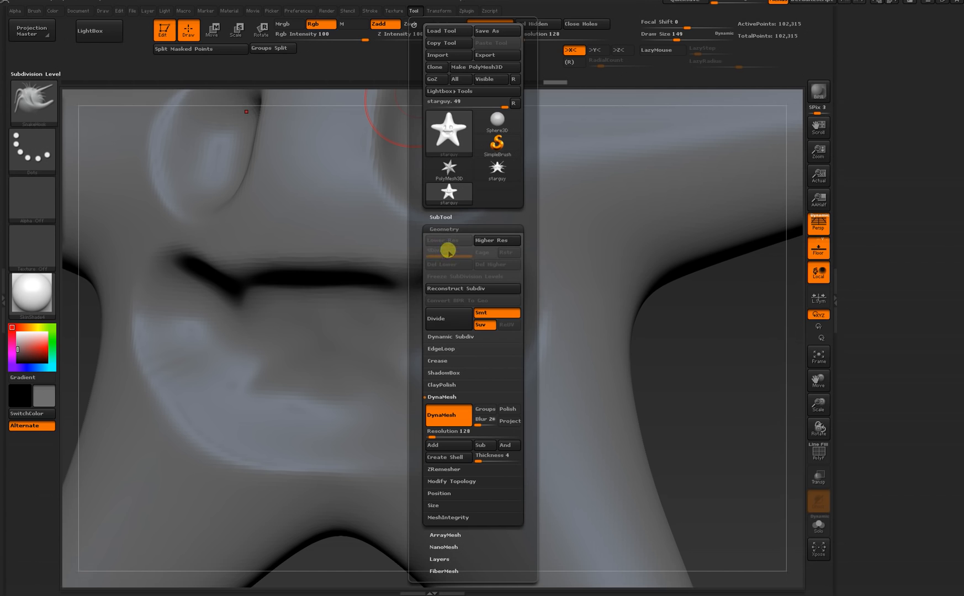
mouse_move(442, 255)
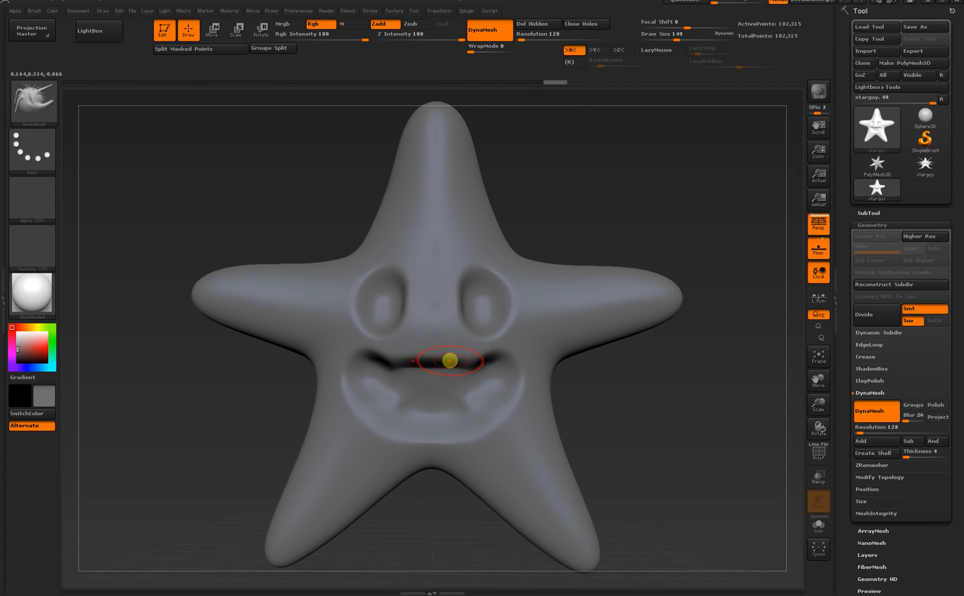
mouse_move(432, 162)
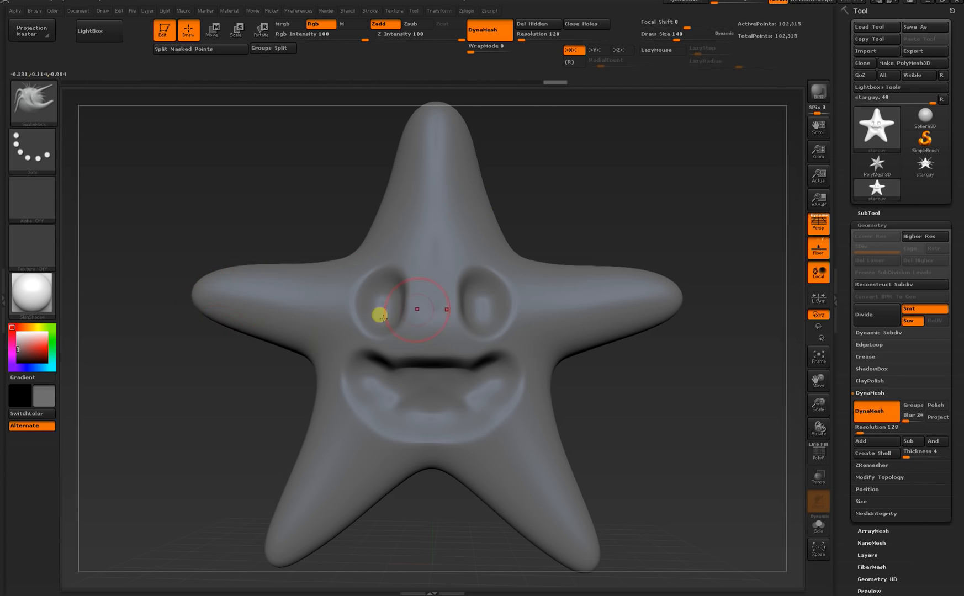
mouse_move(660, 299)
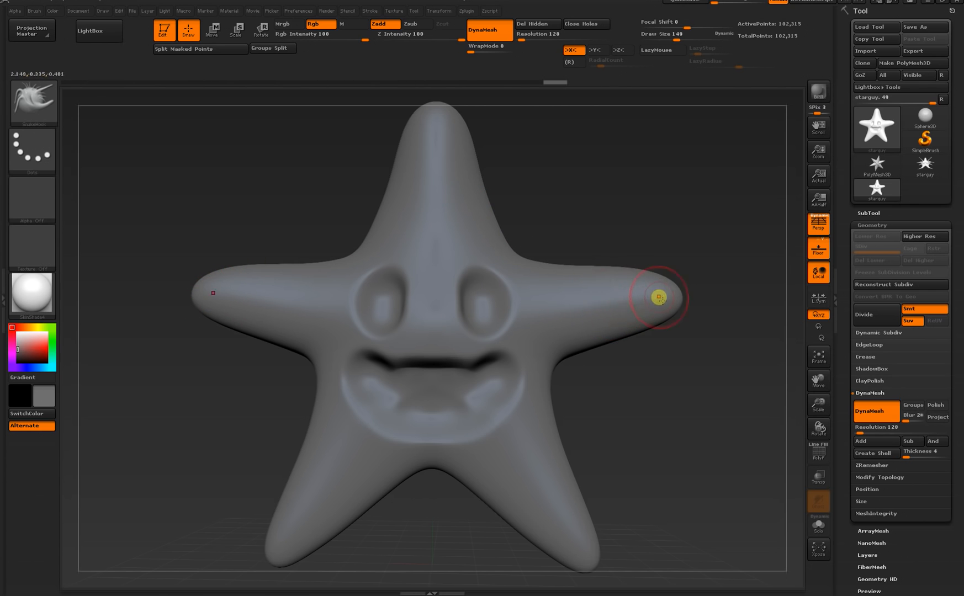